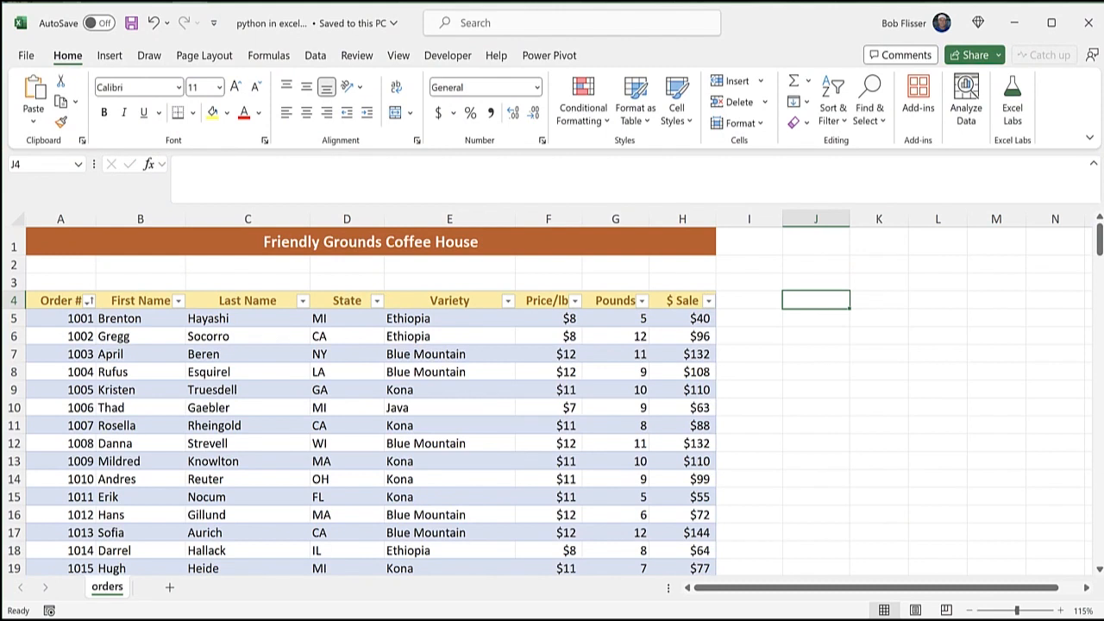
# Select a cell in the orders table and show Table Design, revealing the name salesTable.
pyautogui.click(345, 372)
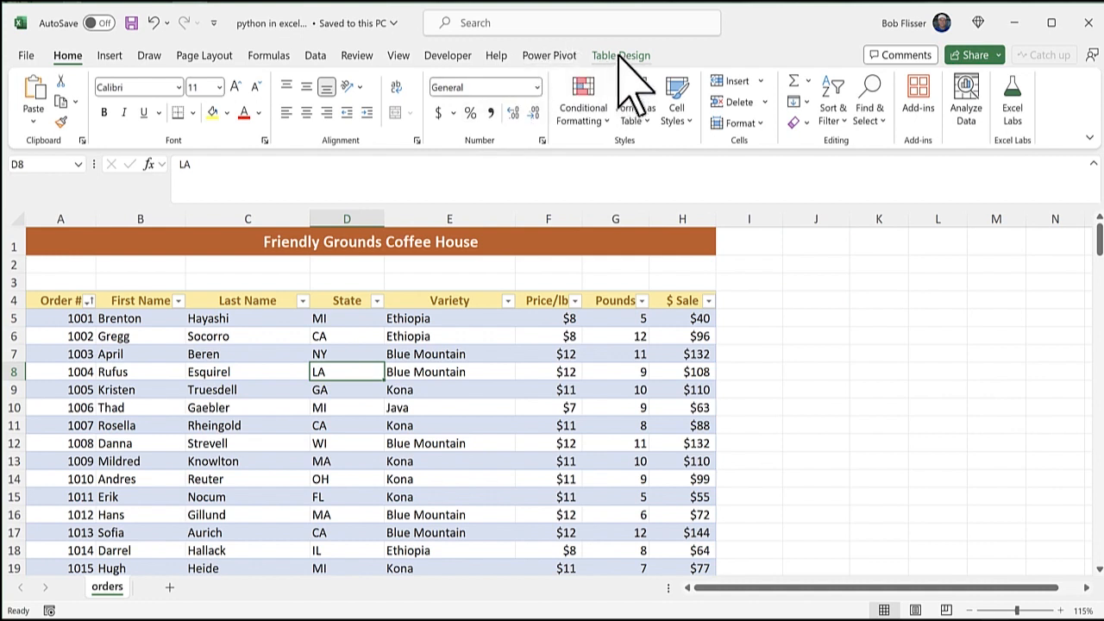
pyautogui.click(621, 55)
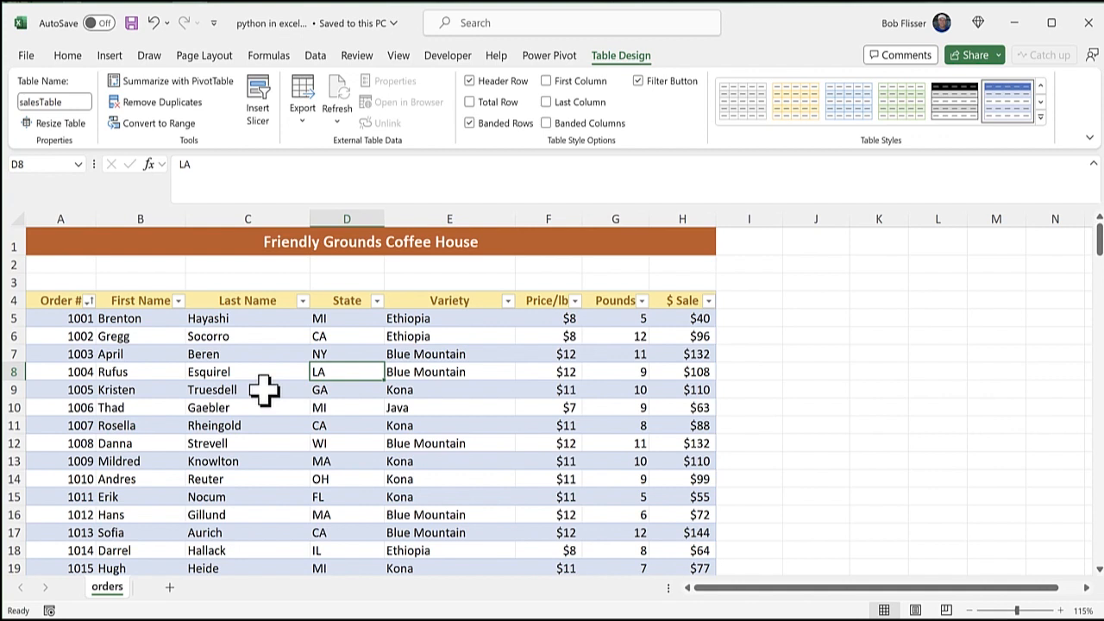
pyautogui.moveTo(821, 303)
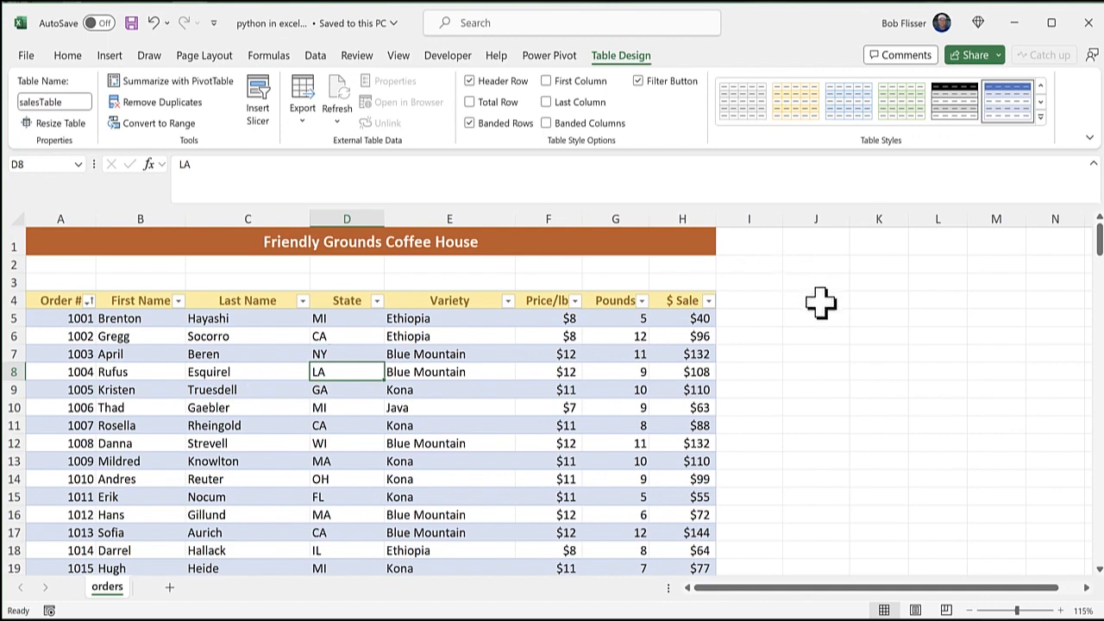
# Select cell J4 beside salesTable and show the Formulas ribbon with Python options.
pyautogui.click(815, 301)
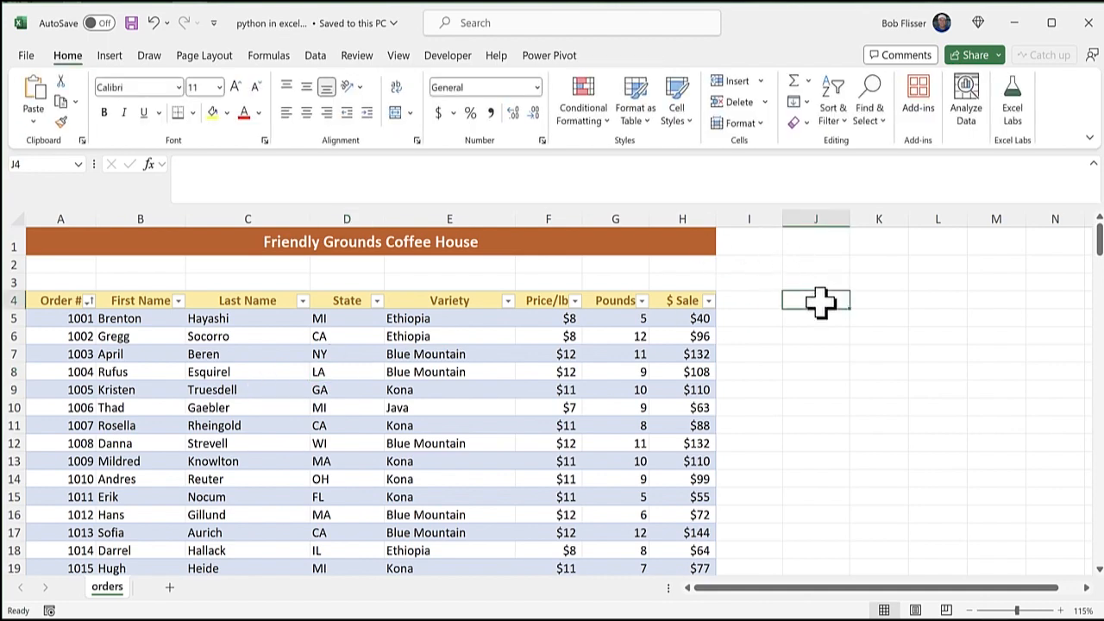
pyautogui.moveTo(746, 379)
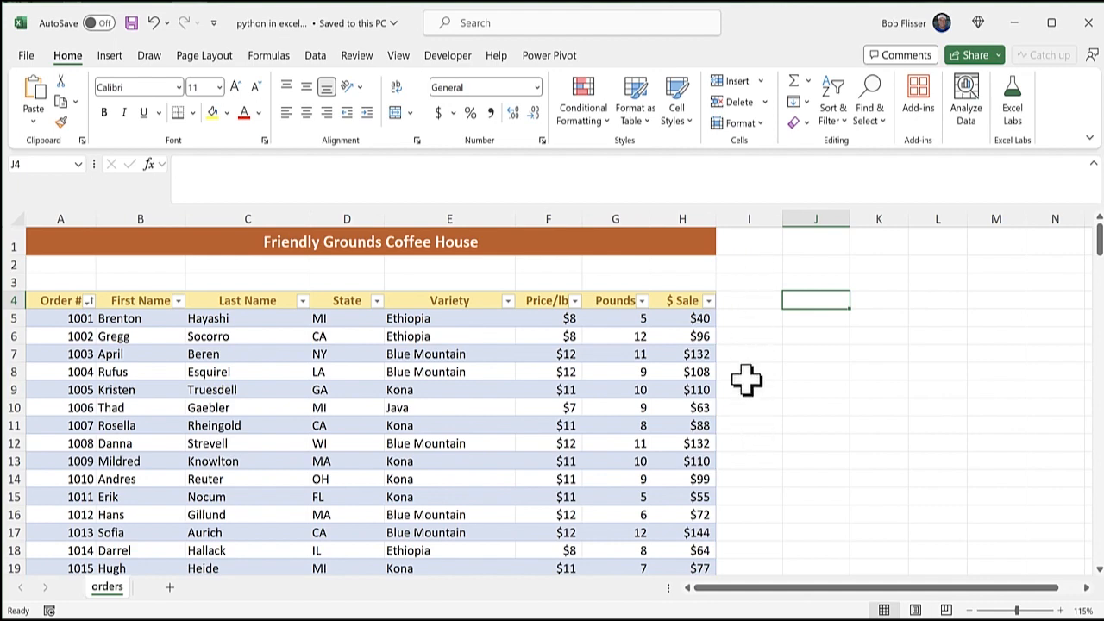
pyautogui.moveTo(740, 299)
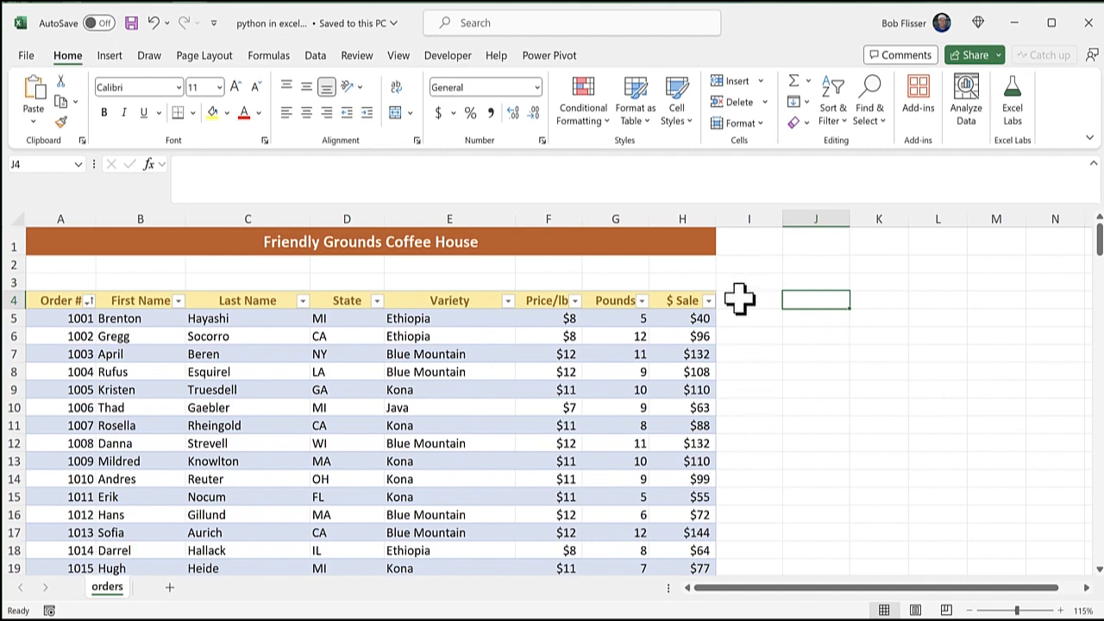
pyautogui.click(269, 54)
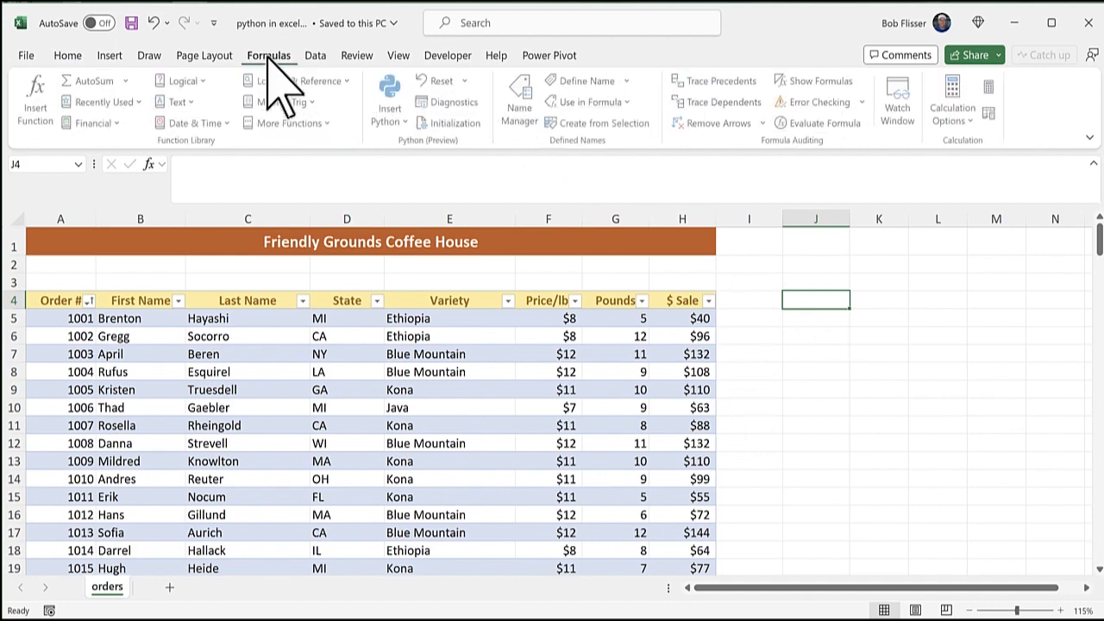
pyautogui.moveTo(399, 181)
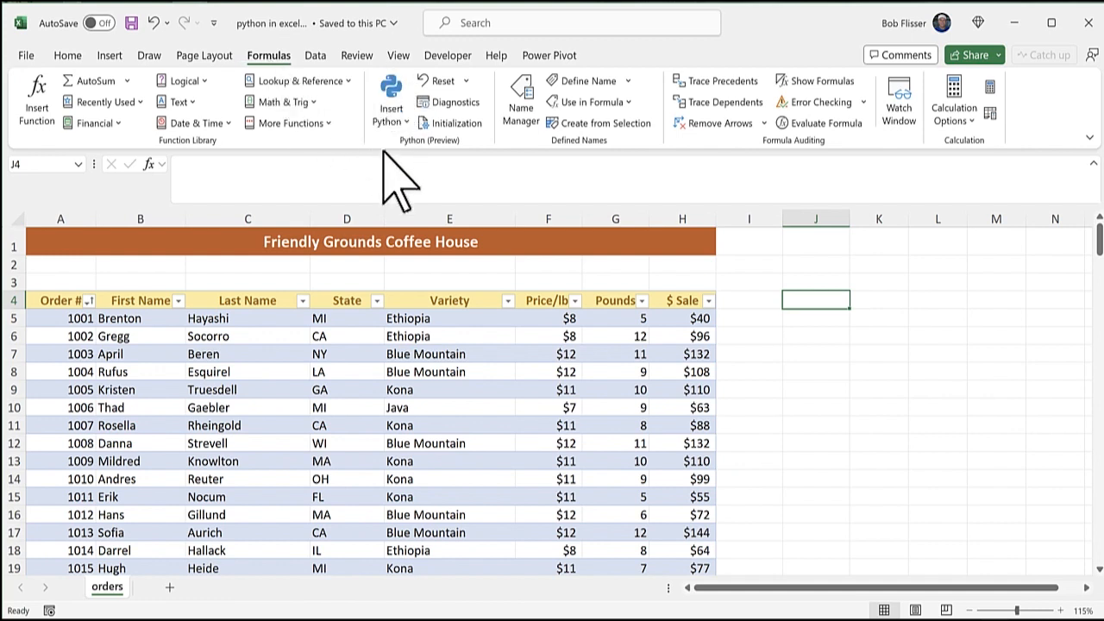
pyautogui.moveTo(395, 169)
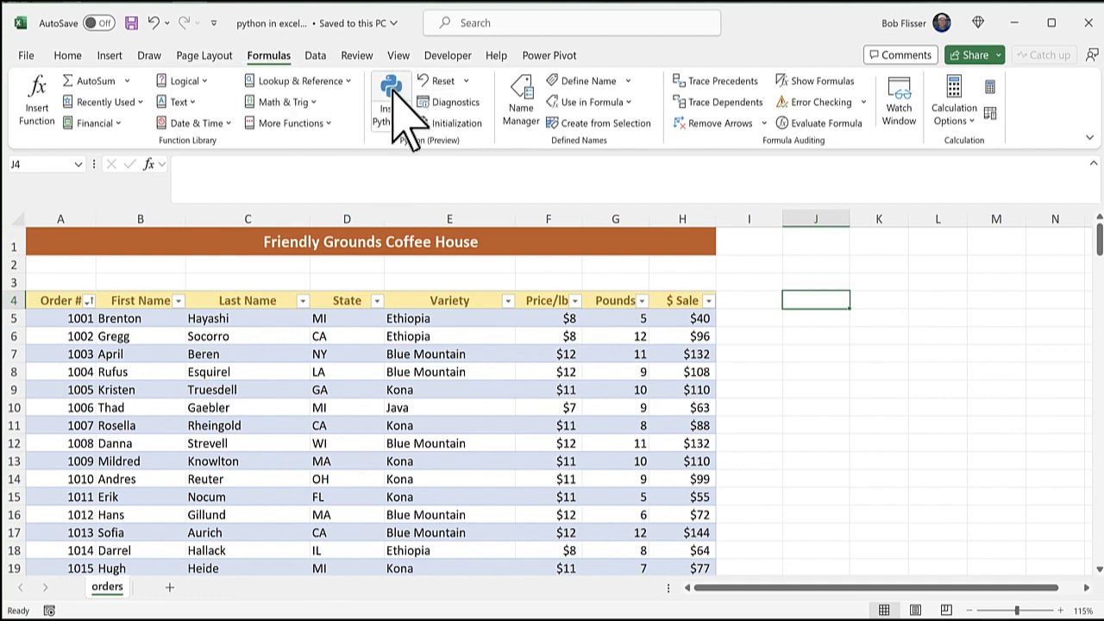
# Enter Python code myData = xl("salesTable[#All]", headers=True) in J4.
pyautogui.click(390, 99)
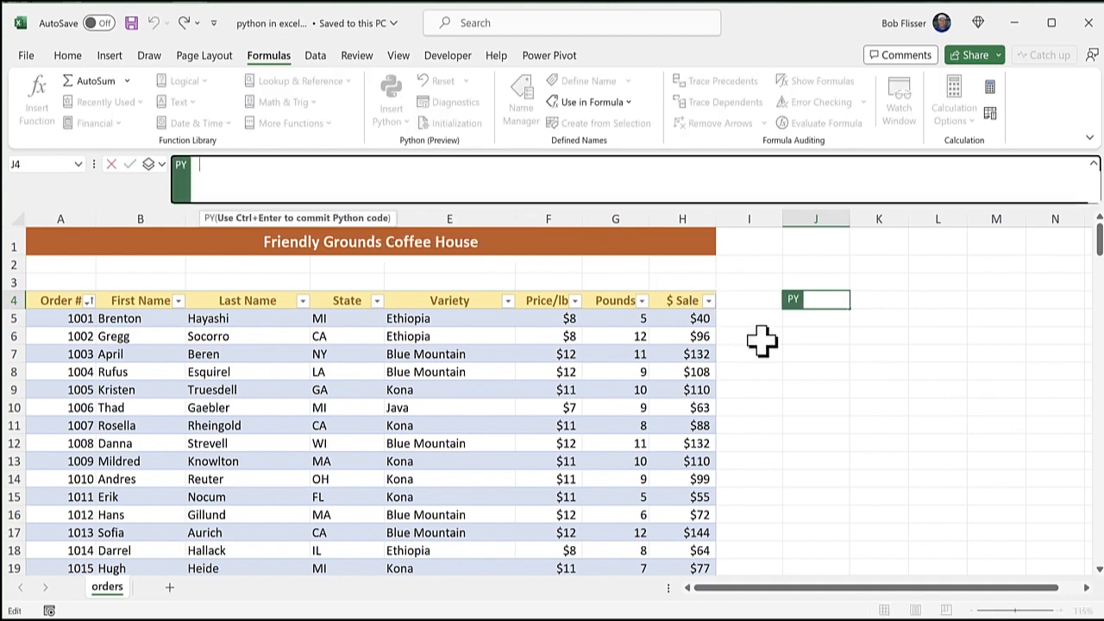
pyautogui.moveTo(808, 322)
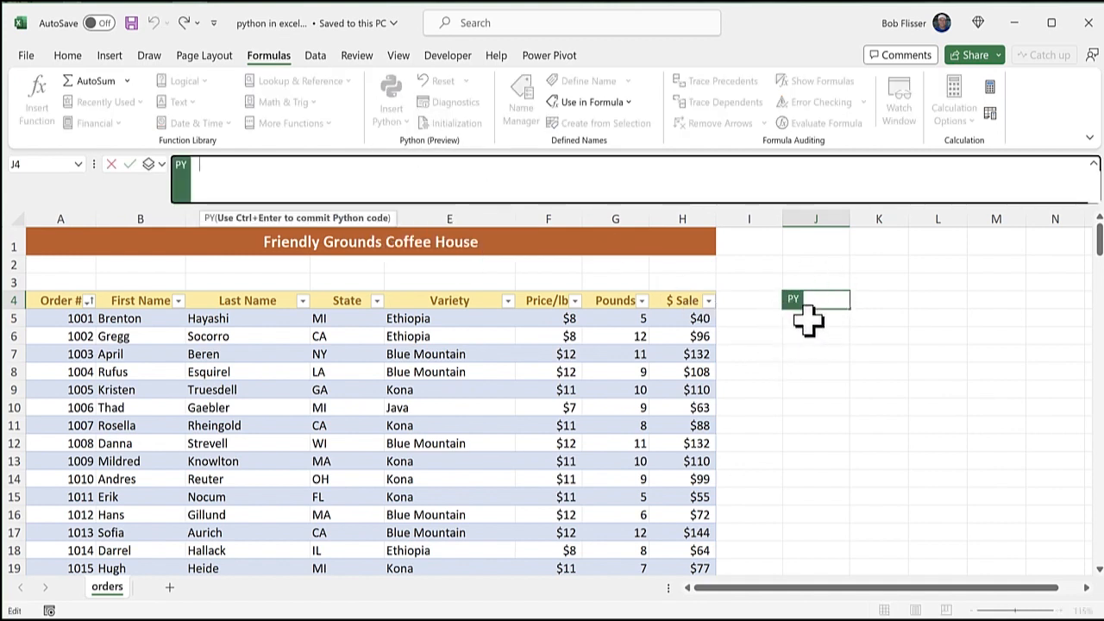
pyautogui.moveTo(791, 419)
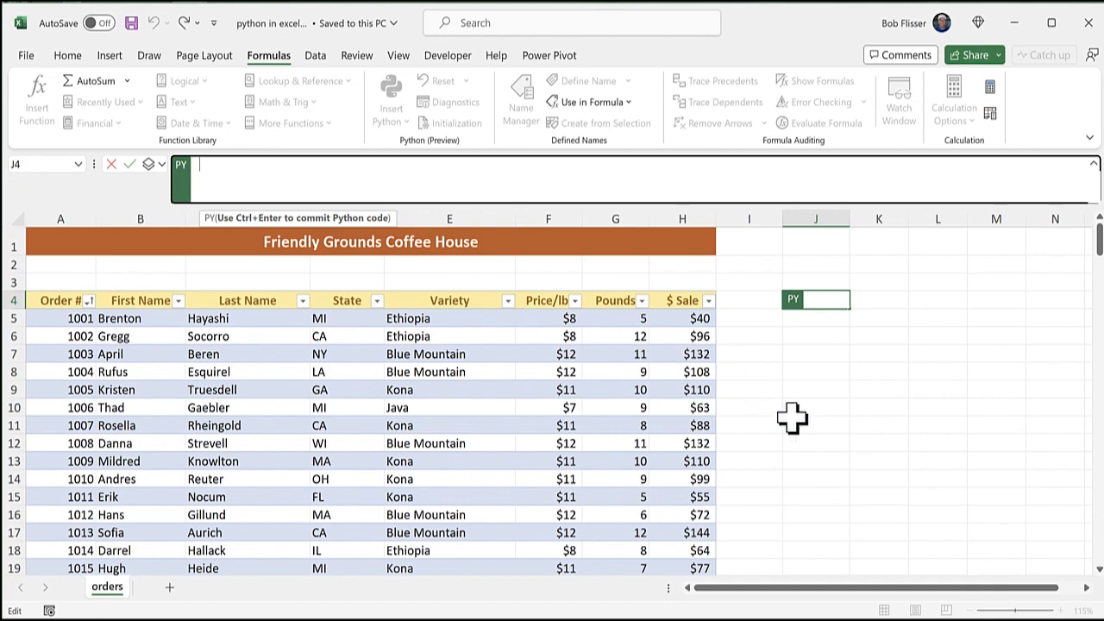
pyautogui.write('myData = xl("salesTable[#All]", headers=True)')
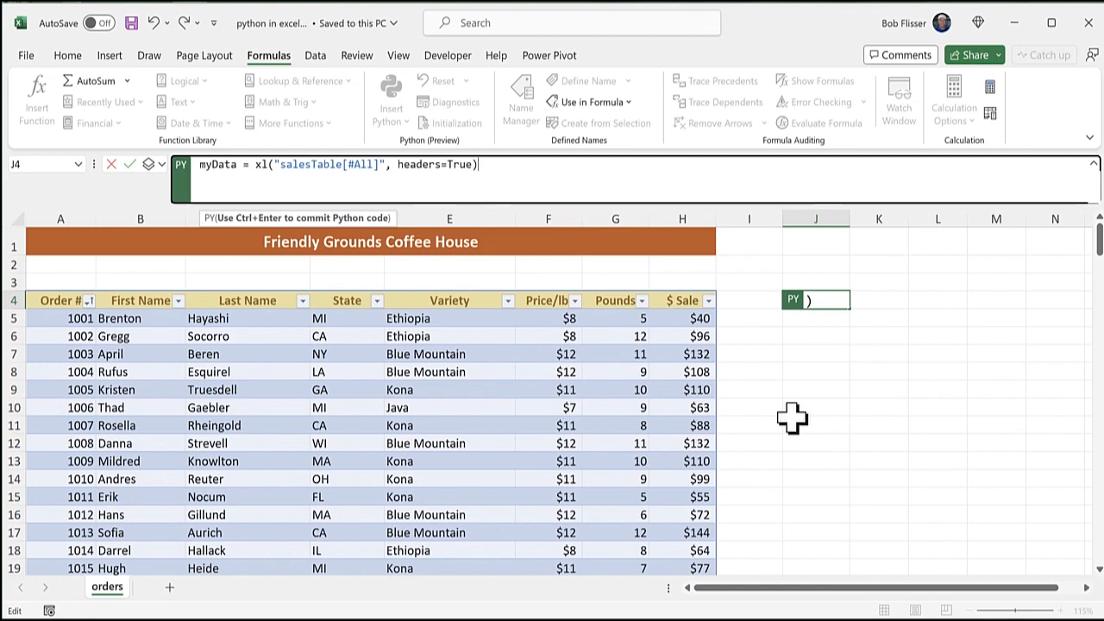
pyautogui.moveTo(792, 413)
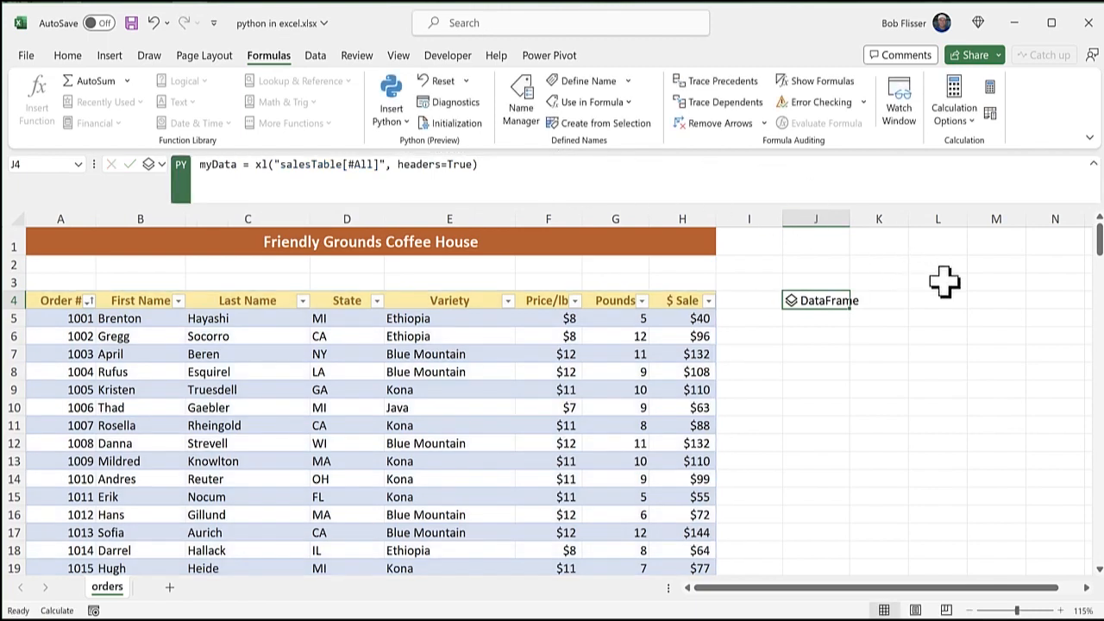
pyautogui.moveTo(899, 289)
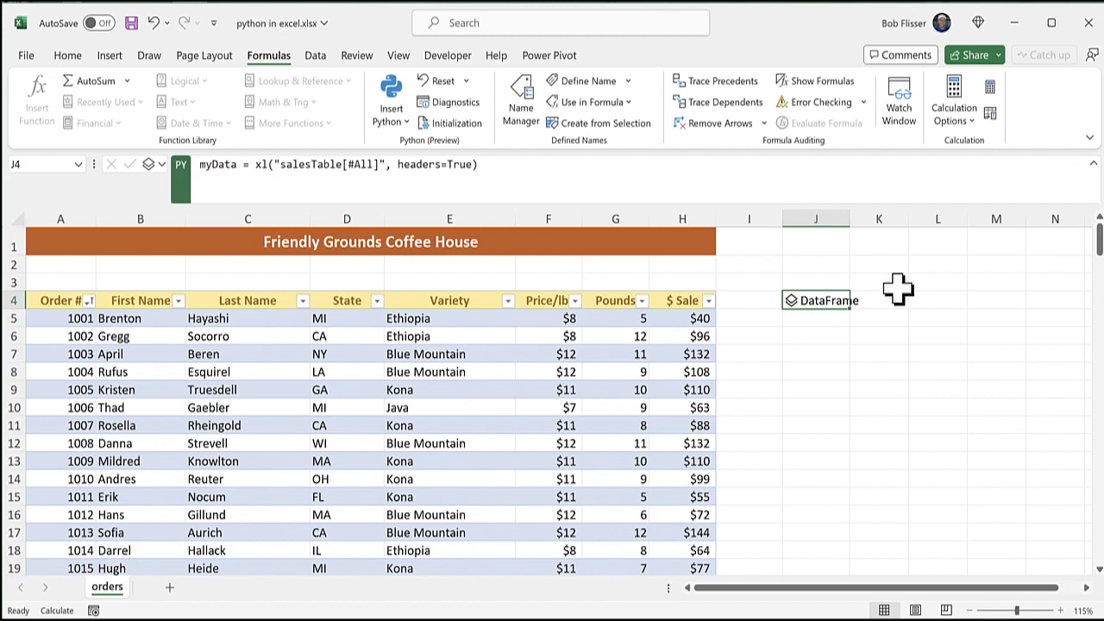
pyautogui.moveTo(883, 278)
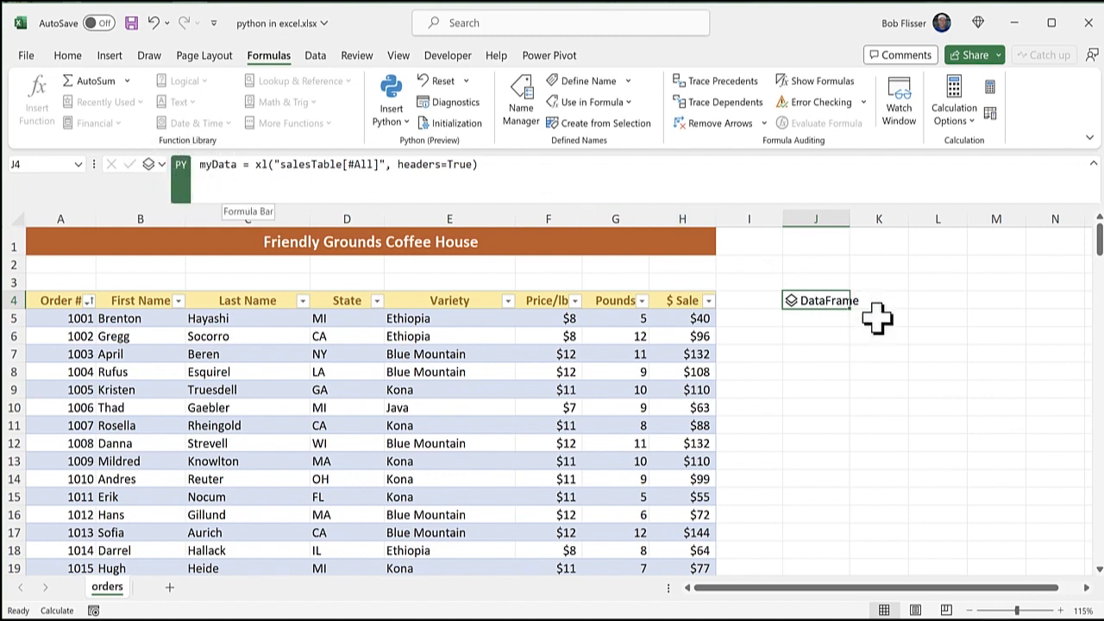
pyautogui.moveTo(888, 319)
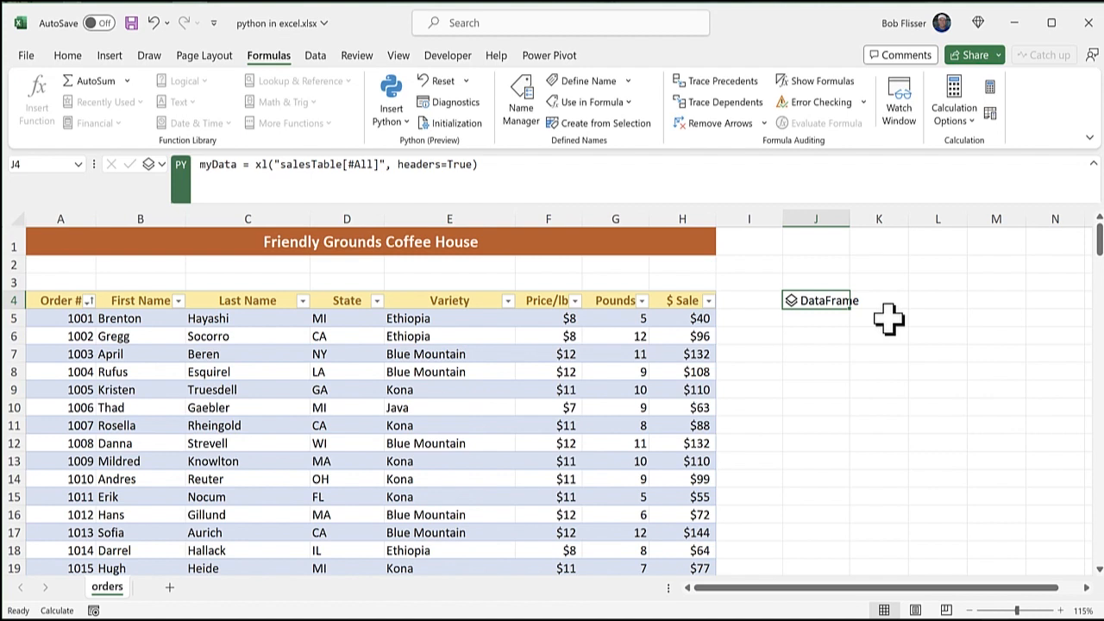
# In J6, enter Python mode via =PY and write myData["$ Sale"].sum(), totalling 13948.
pyautogui.click(815, 336)
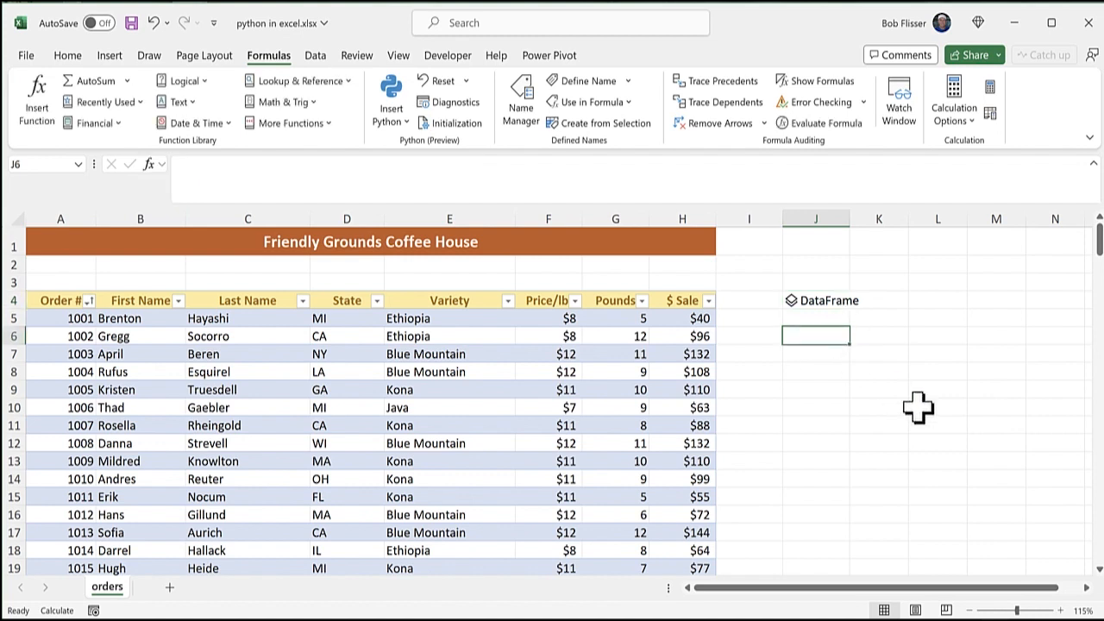
pyautogui.moveTo(959, 432)
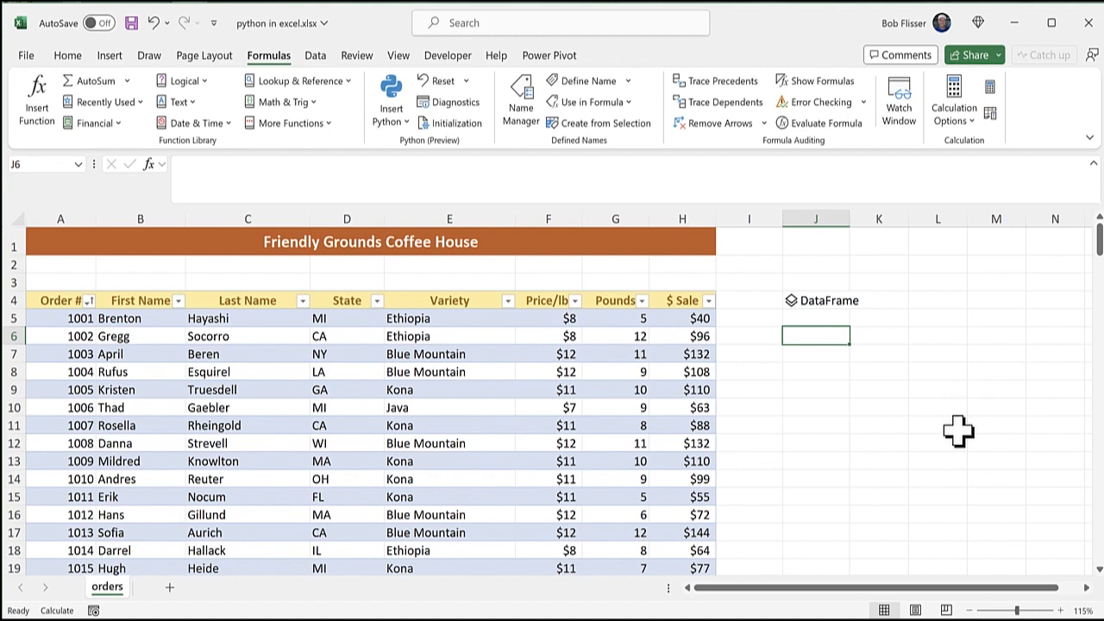
pyautogui.moveTo(906, 345)
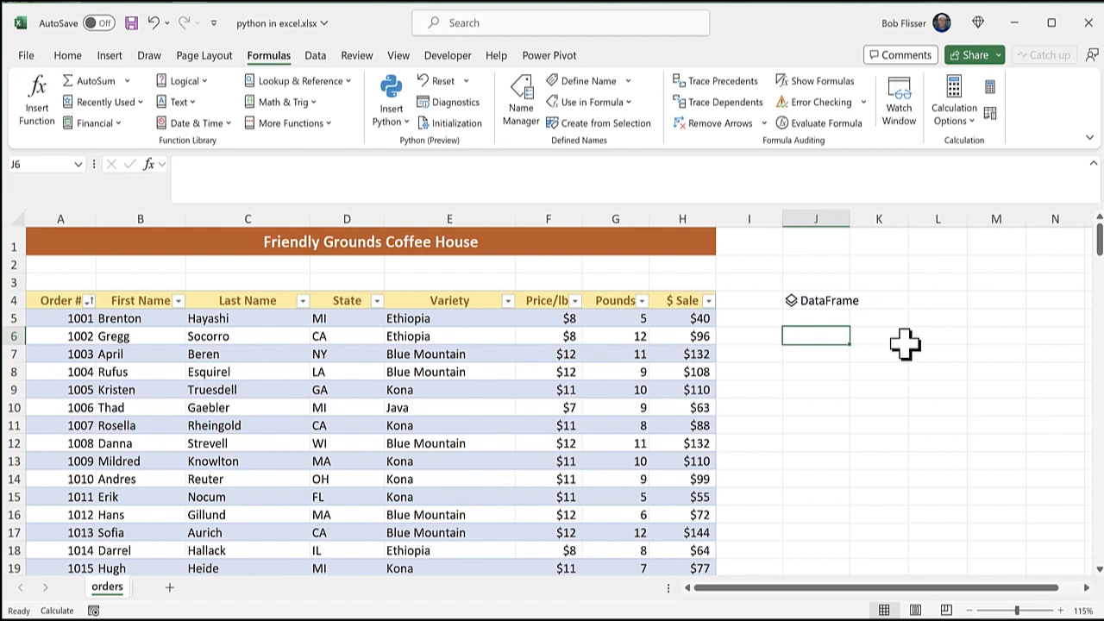
pyautogui.write('=p')
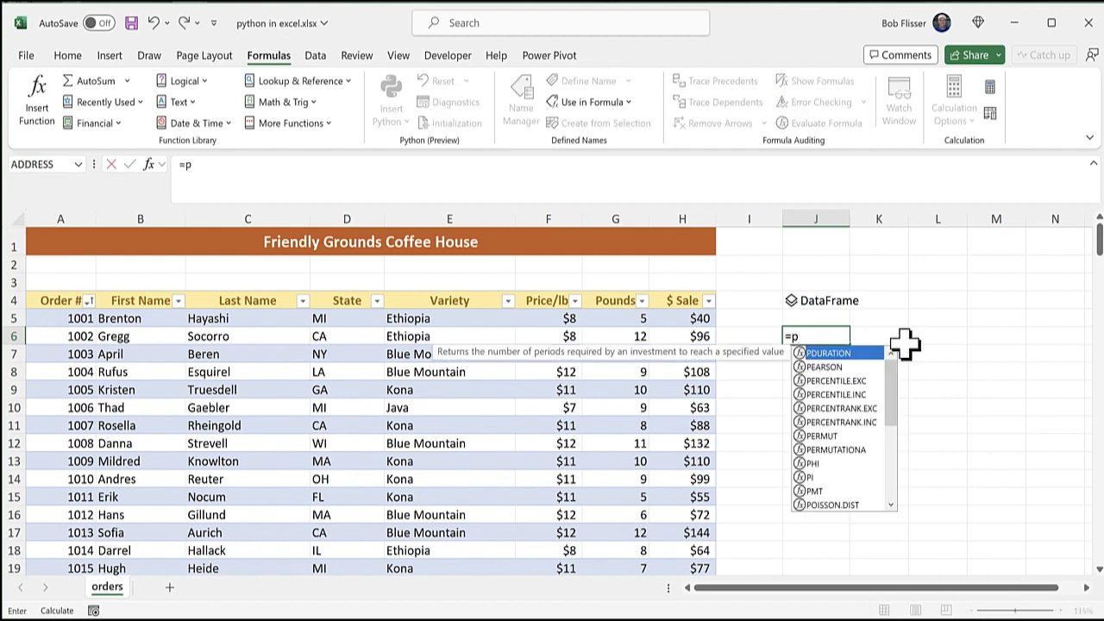
pyautogui.write('y')
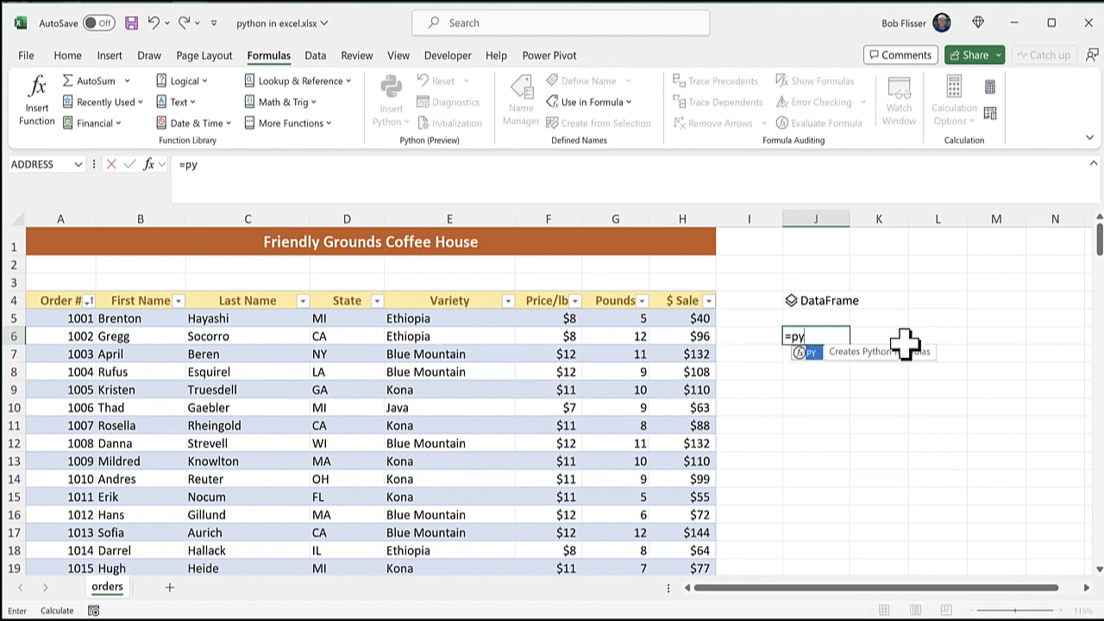
pyautogui.moveTo(824, 367)
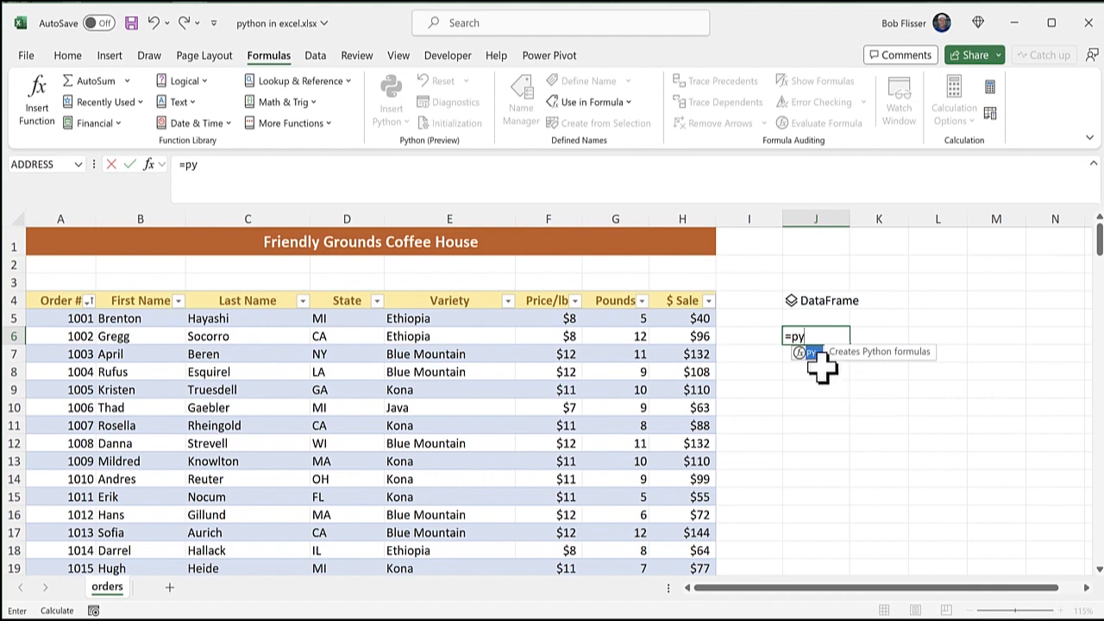
pyautogui.moveTo(869, 381)
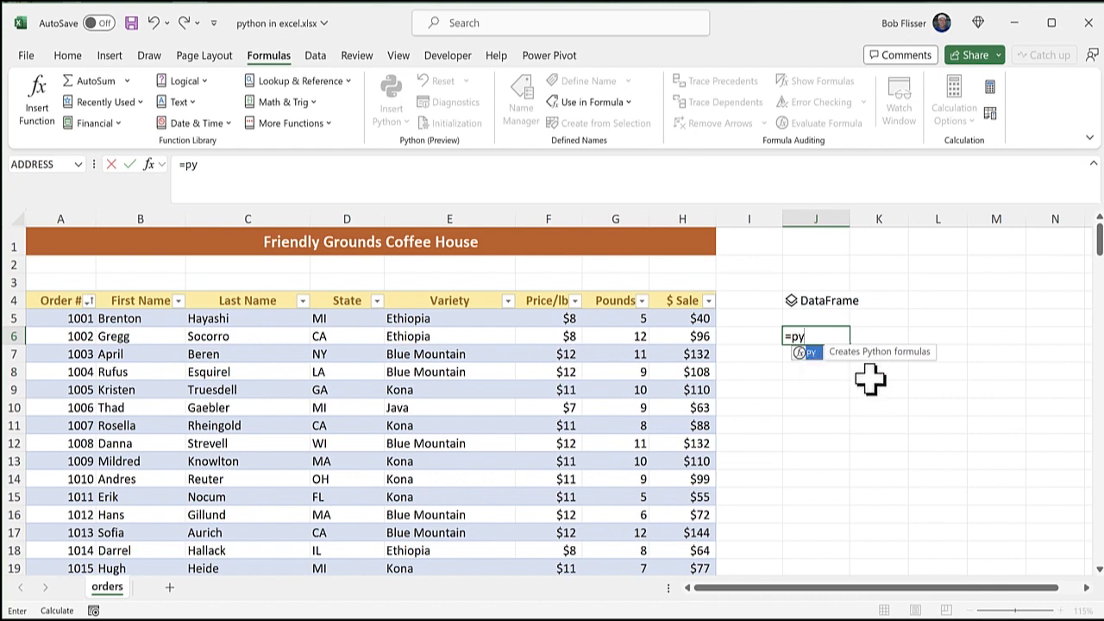
pyautogui.press('Tab')
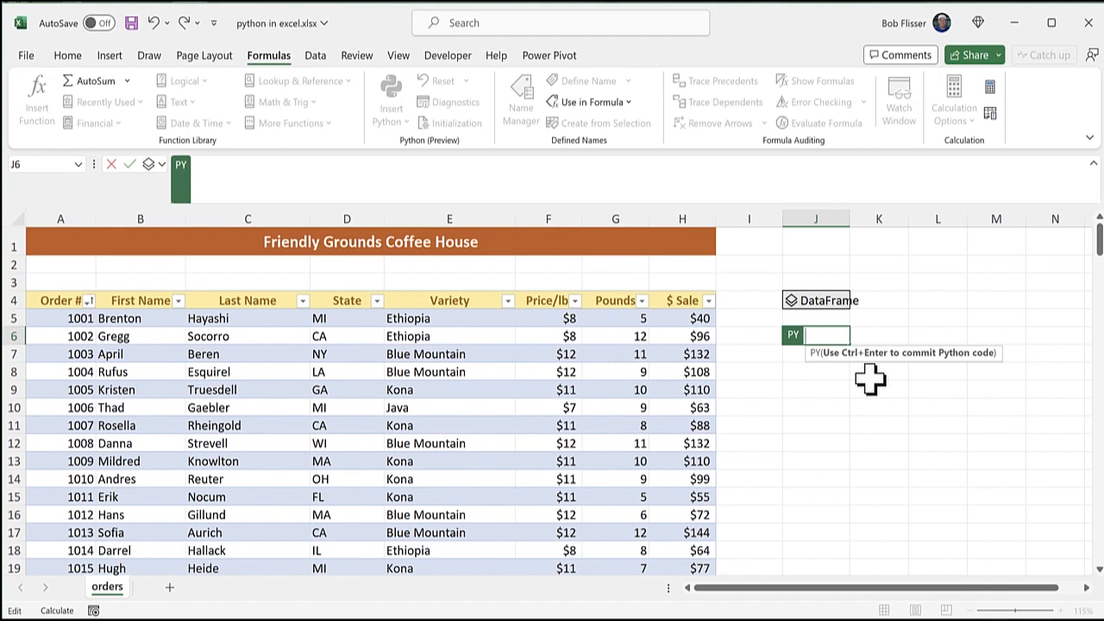
pyautogui.write('myData["$ Sale"].sum()')
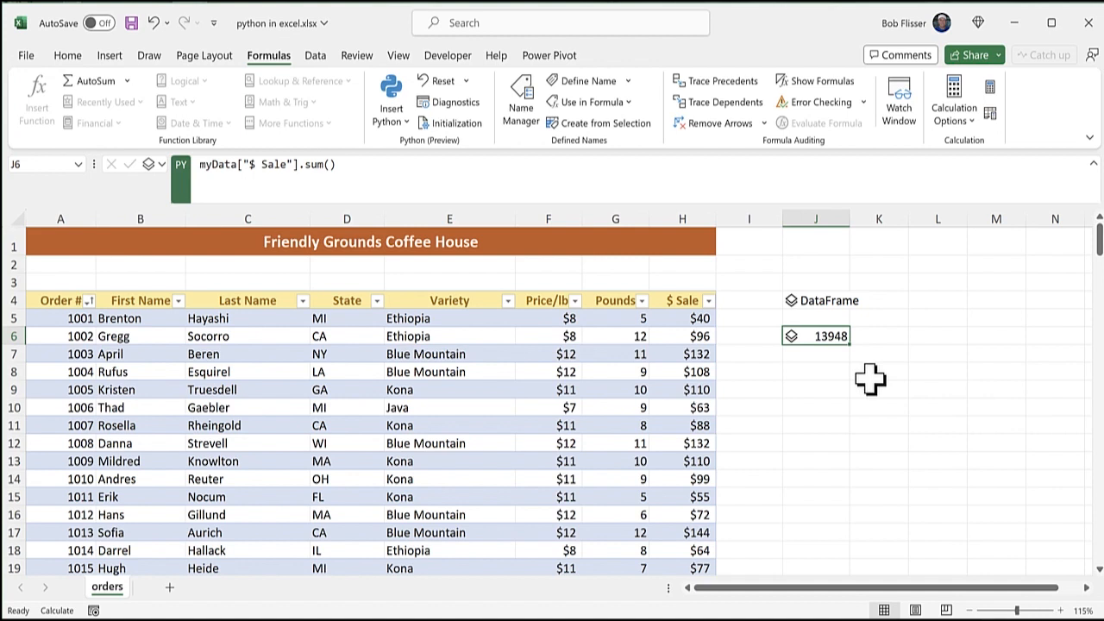
pyautogui.moveTo(634, 492)
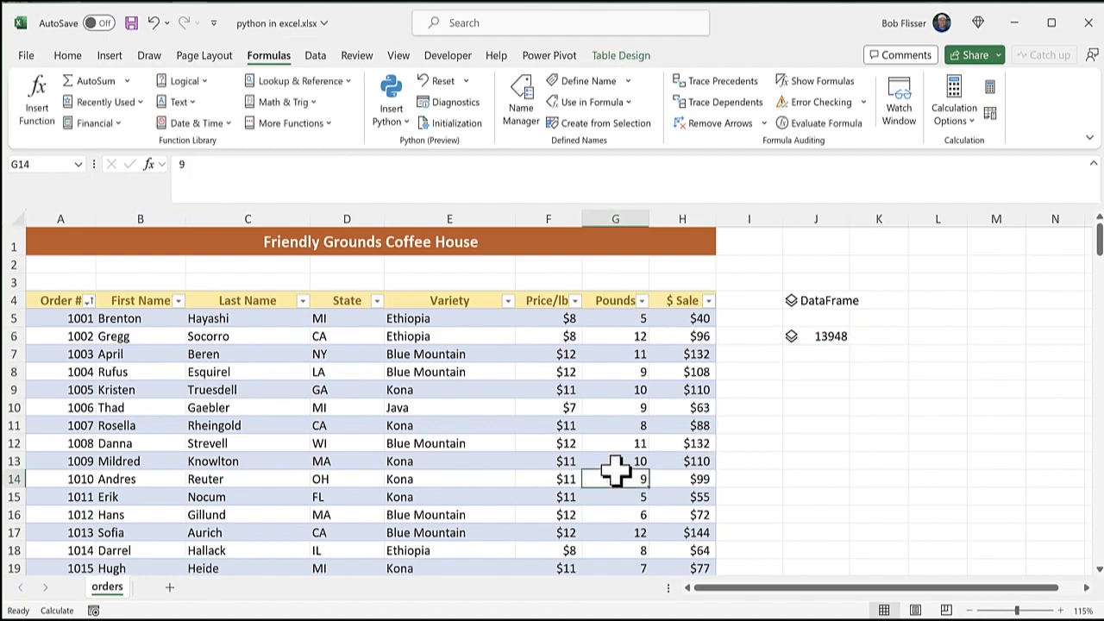
pyautogui.scroll(-3)
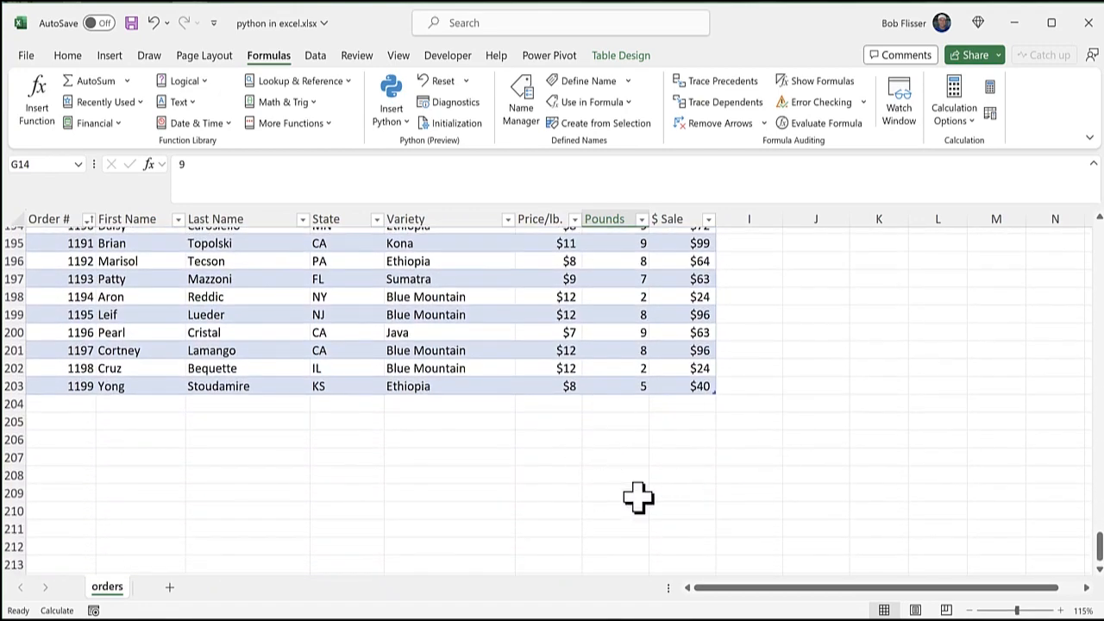
pyautogui.click(616, 332)
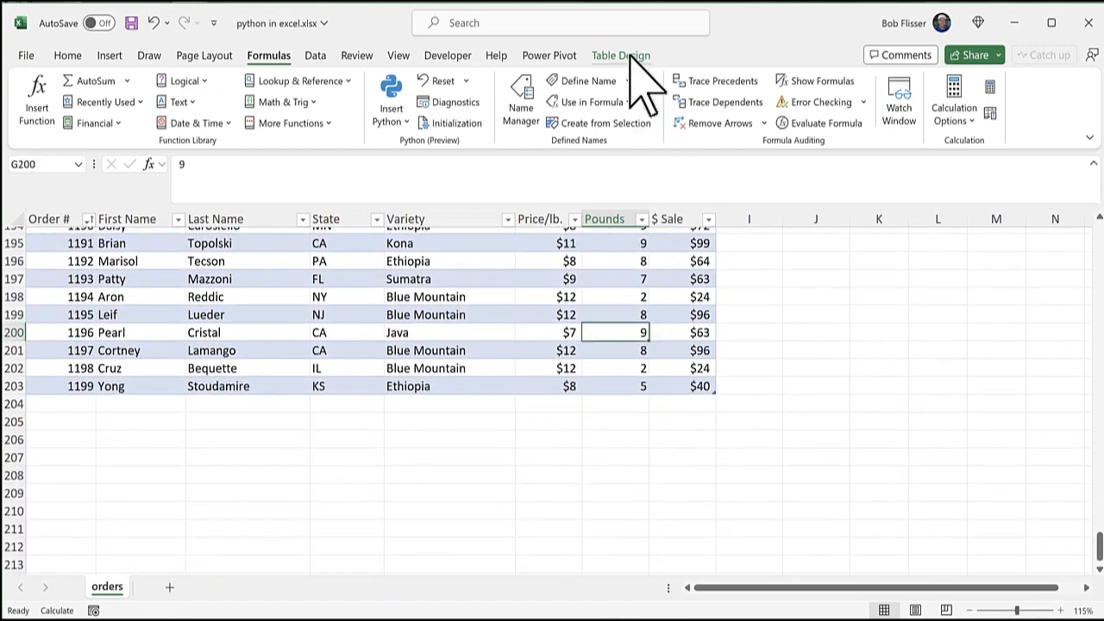
pyautogui.click(620, 55)
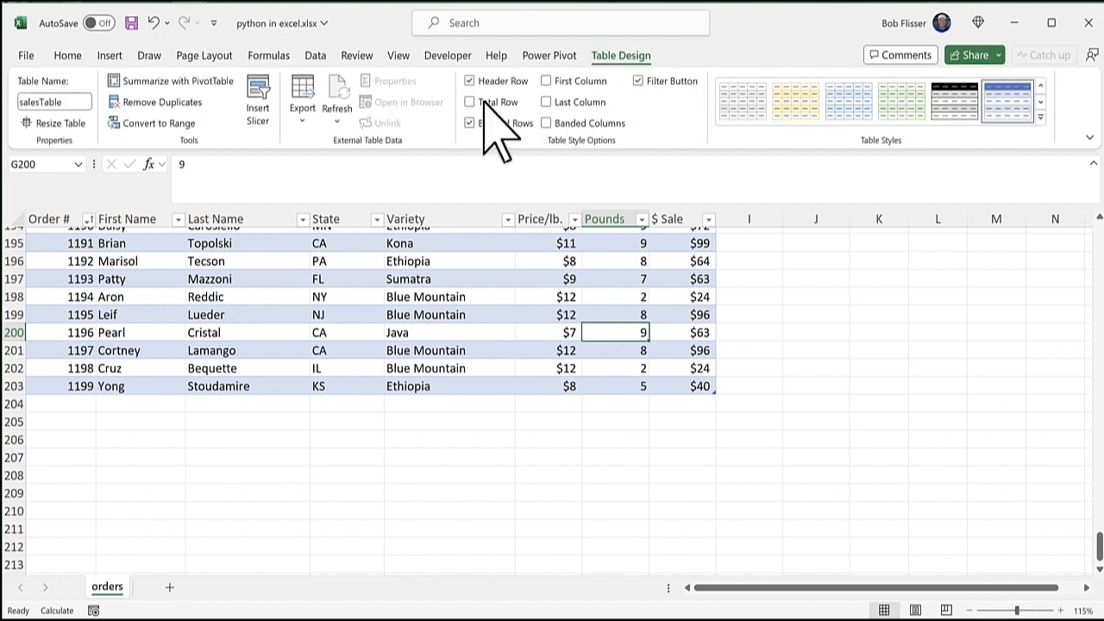
pyautogui.click(470, 102)
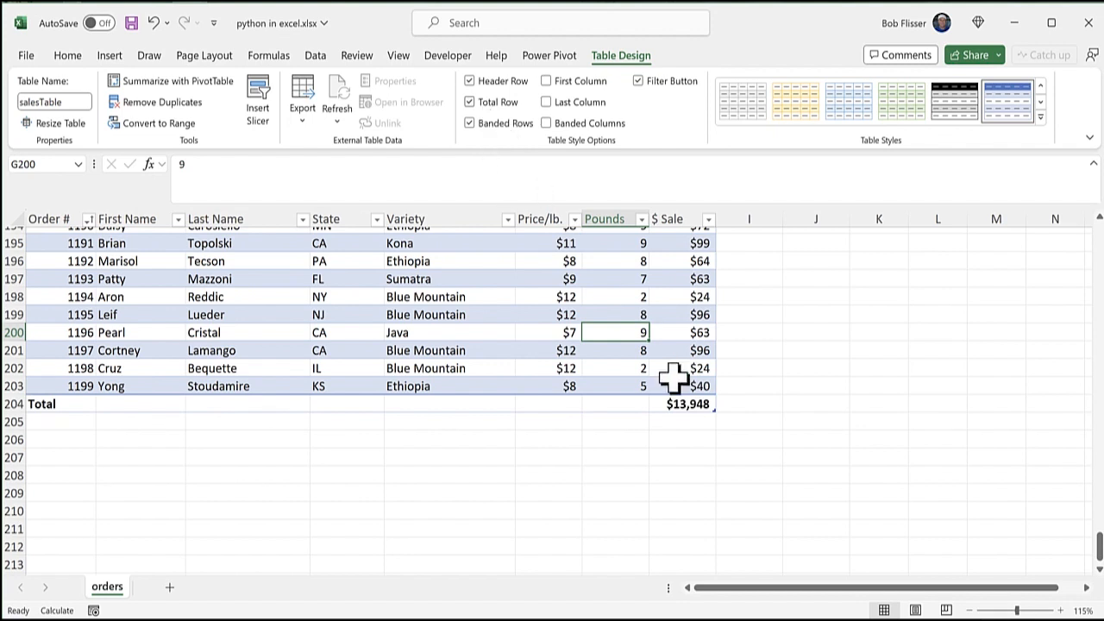
pyautogui.moveTo(794, 366)
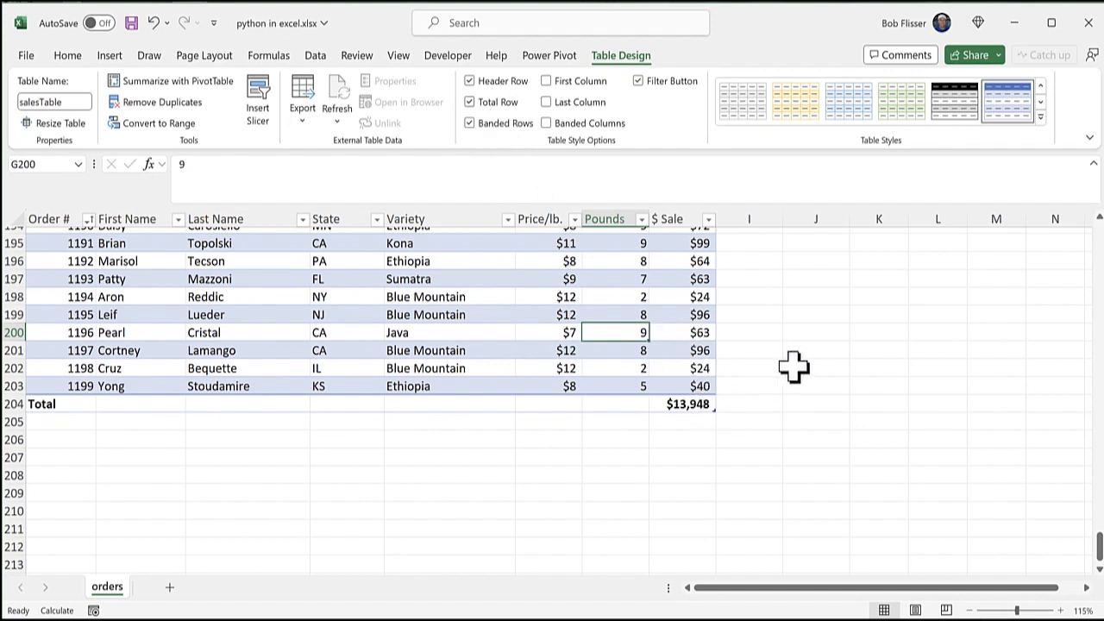
pyautogui.moveTo(800, 362)
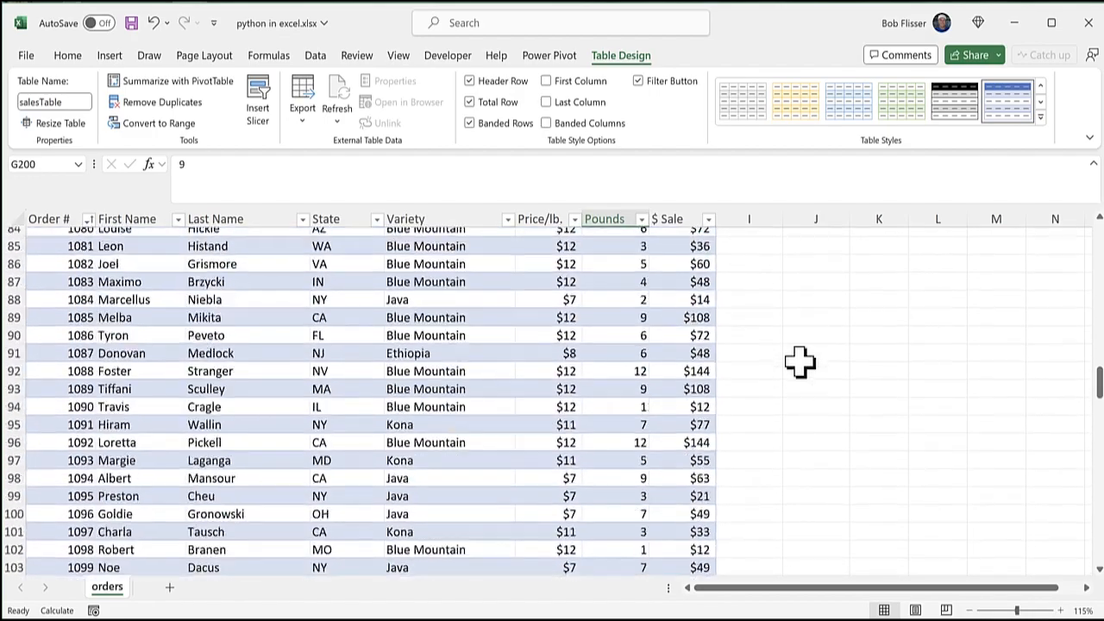
pyautogui.scroll(3)
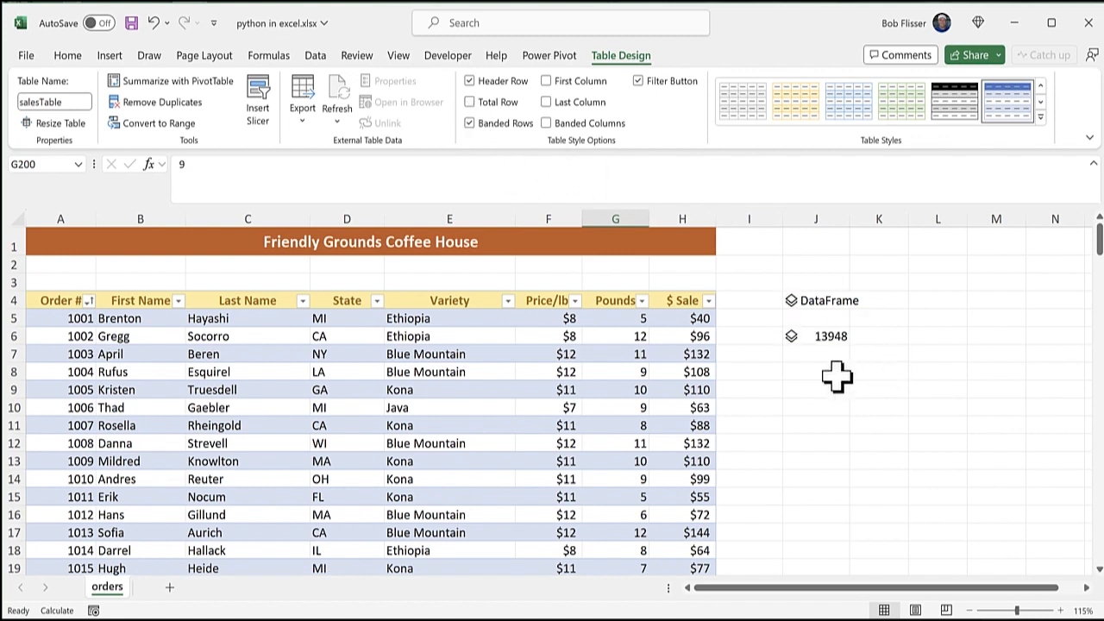
pyautogui.moveTo(833, 383)
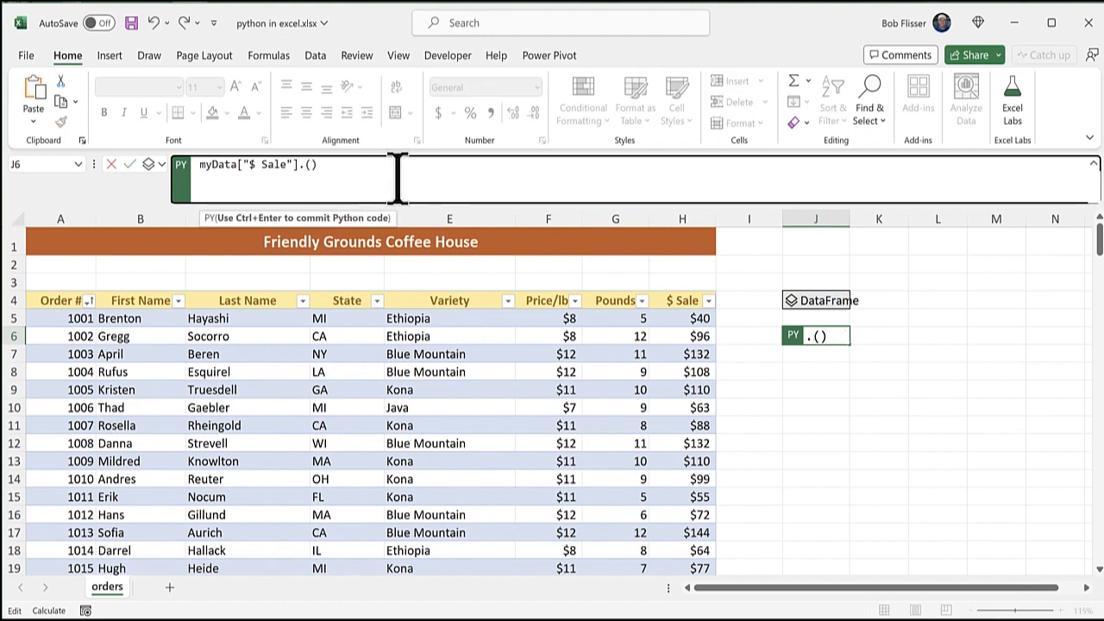
# Replace sum with mean in J6's Python code, returning the average $ Sale 70.0905.
pyautogui.write('mean')
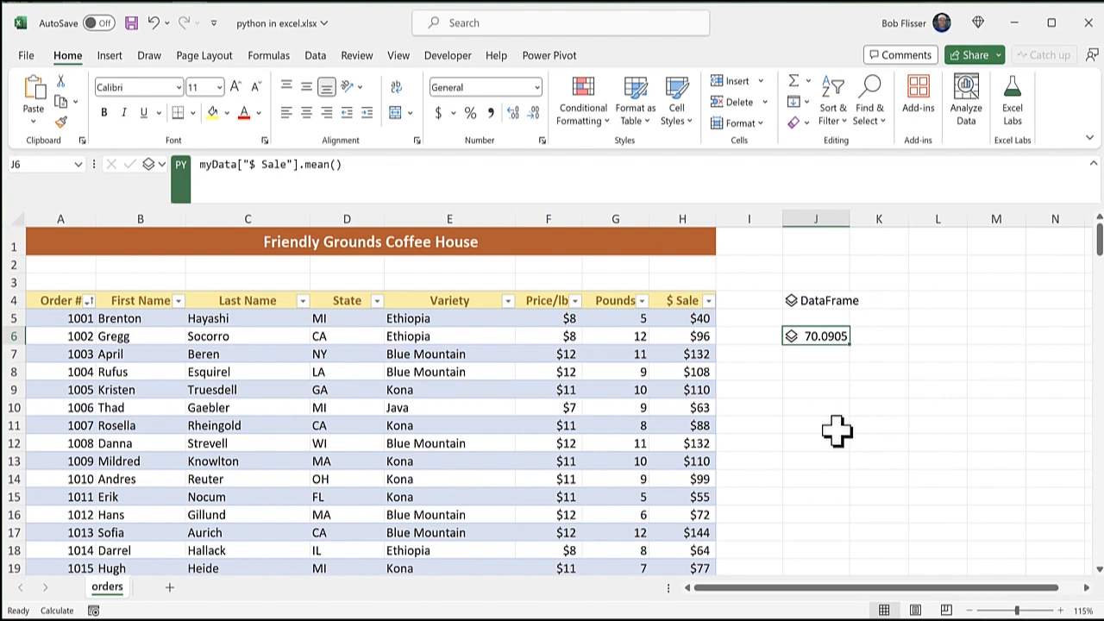
pyautogui.click(815, 219)
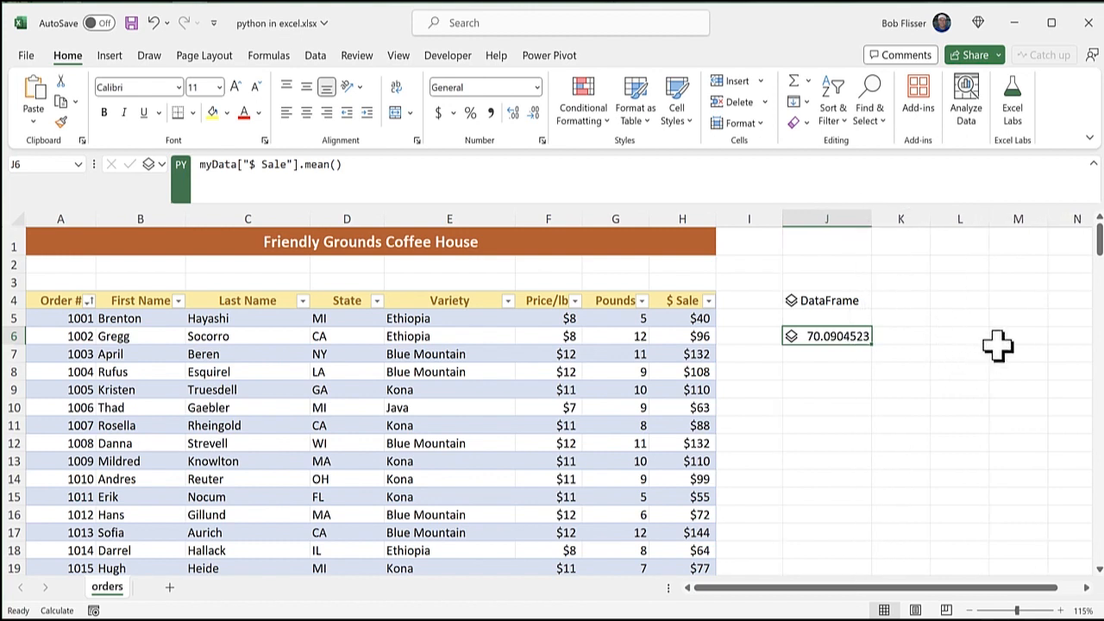
pyautogui.moveTo(910, 298)
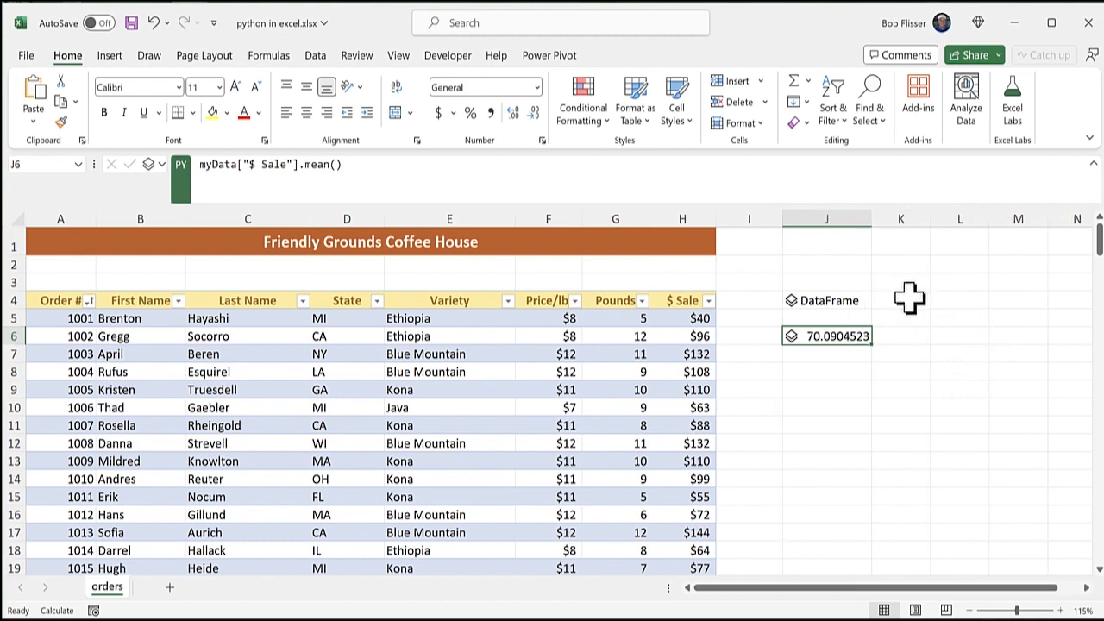
# Select the cell beside the DataFrame for the next Python formula.
pyautogui.click(900, 299)
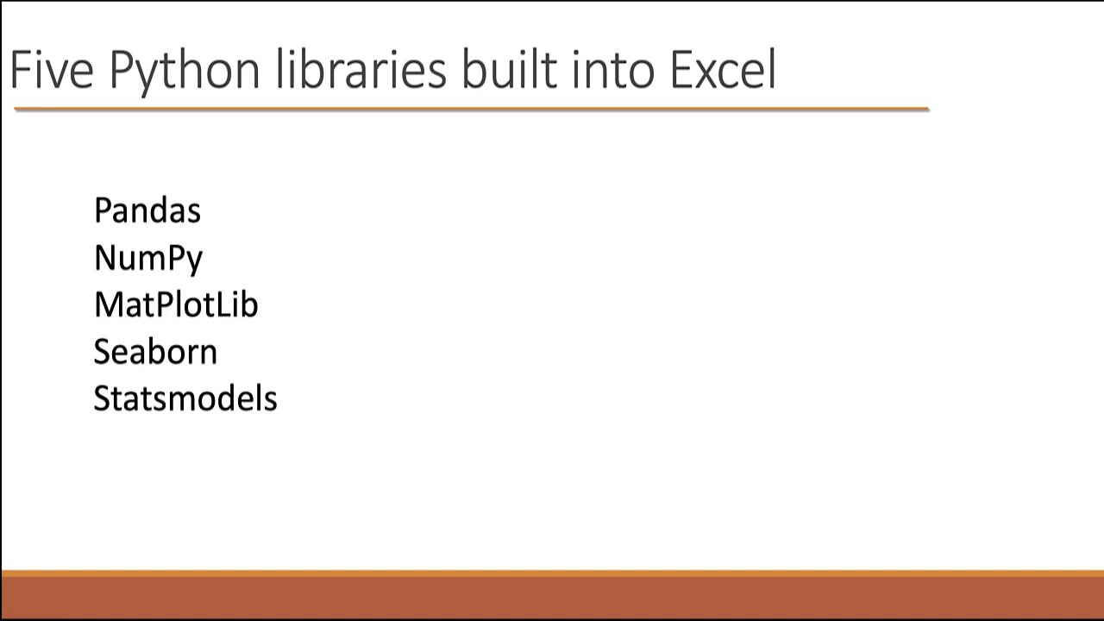
# Enter the Python line import datetime.
pyautogui.write('import datetime')
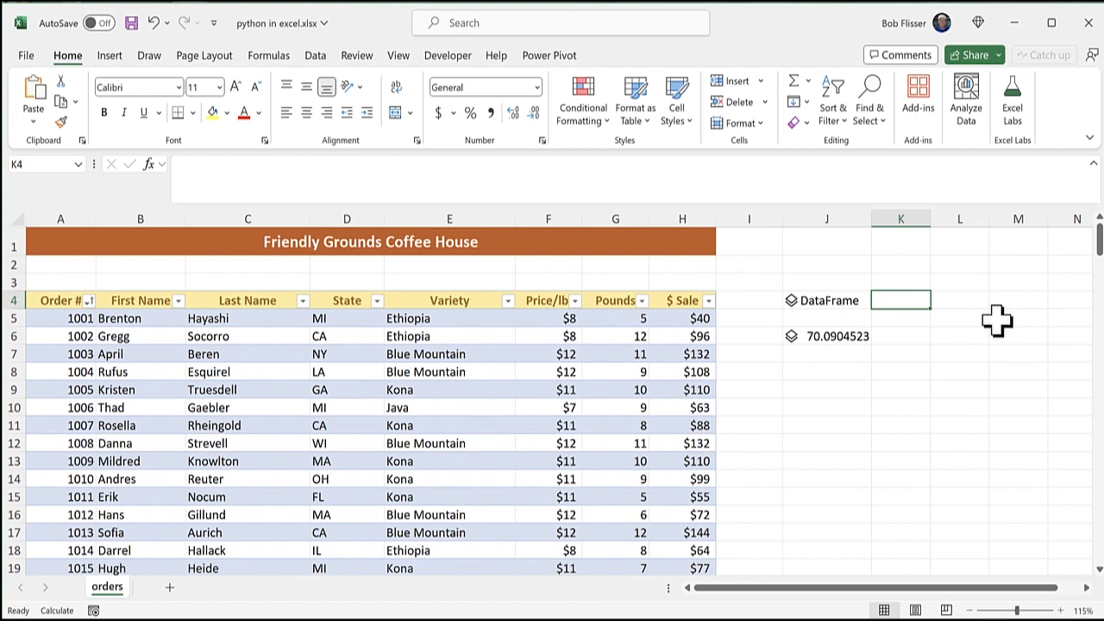
# Label each $ Sale low or high with np.where(myData["$ Sale"] < 100, ...) and spill as Excel values.
pyautogui.write('np.where(myData["$ Sale"] < 100, "low", "high")')
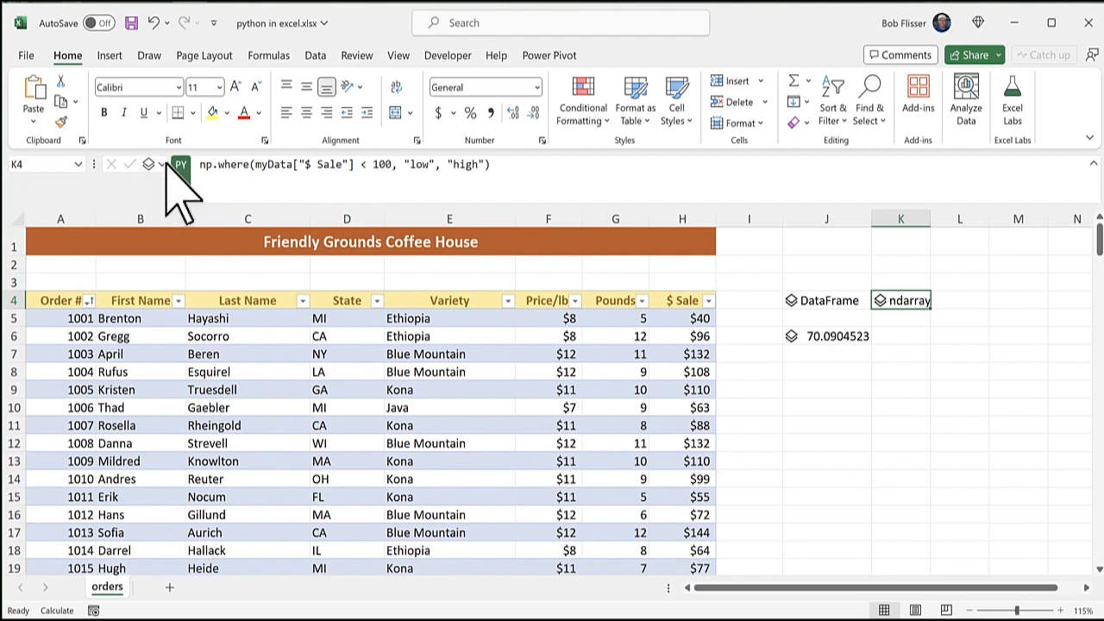
pyautogui.click(148, 165)
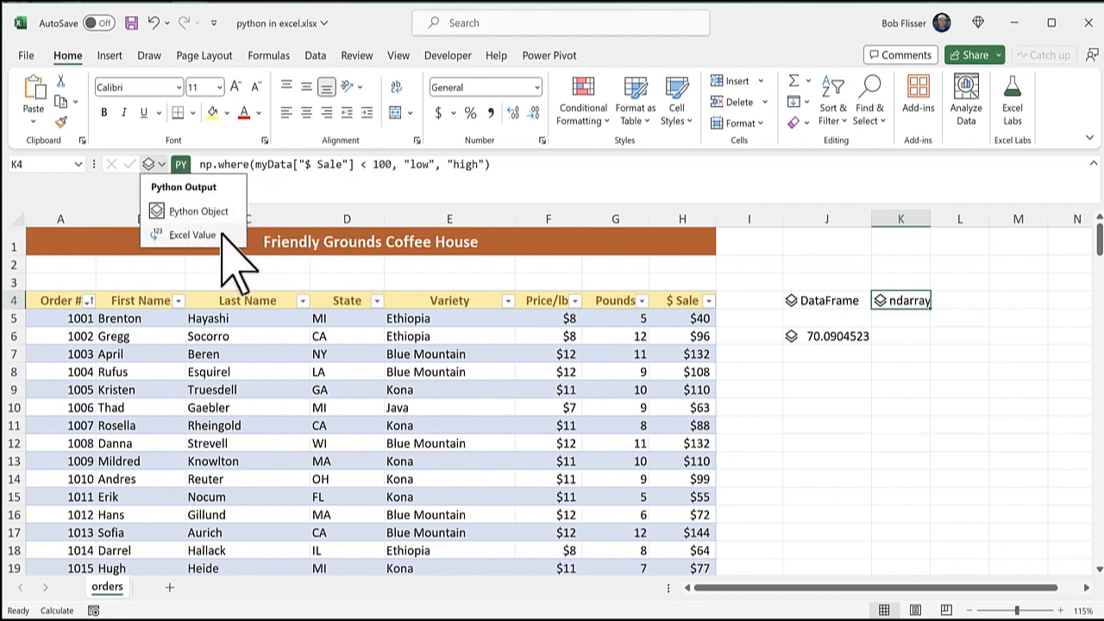
pyautogui.click(191, 234)
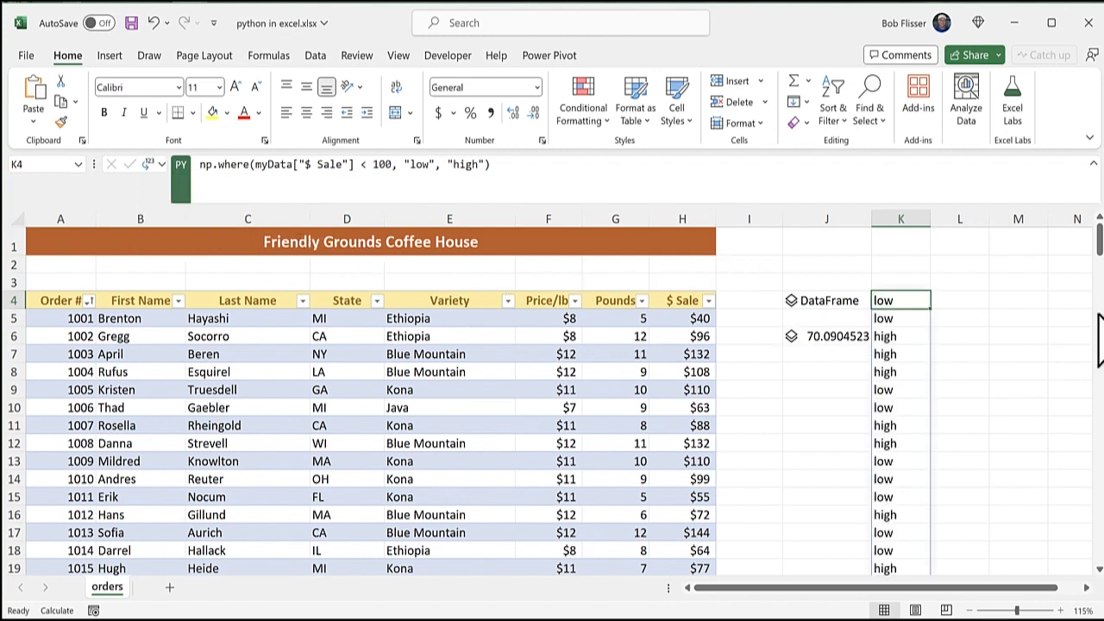
pyautogui.moveTo(900, 300)
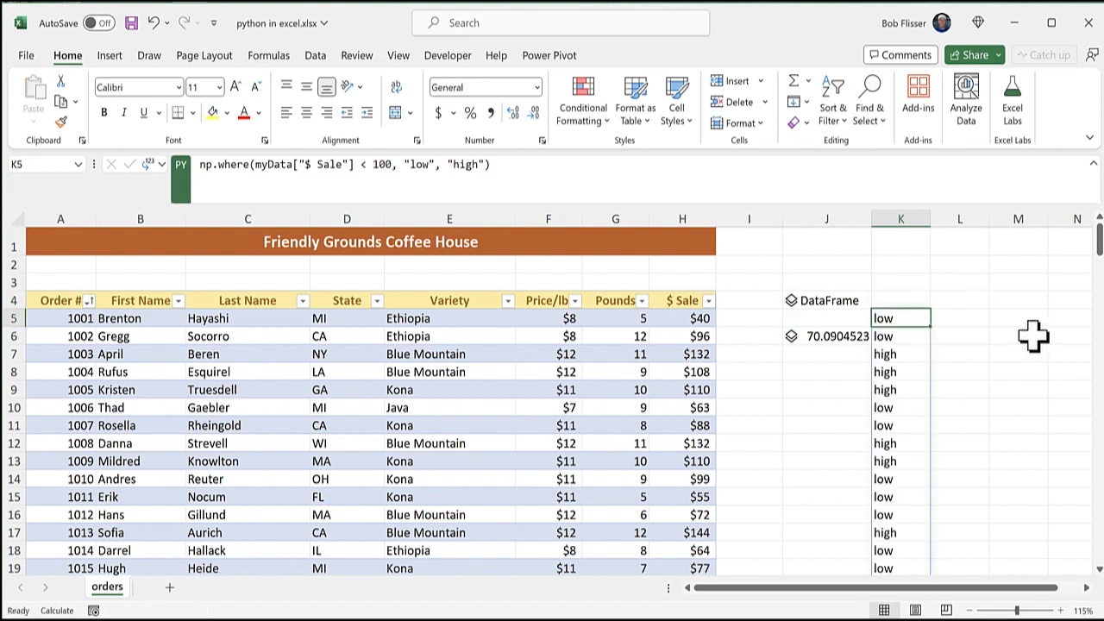
pyautogui.moveTo(1031, 332)
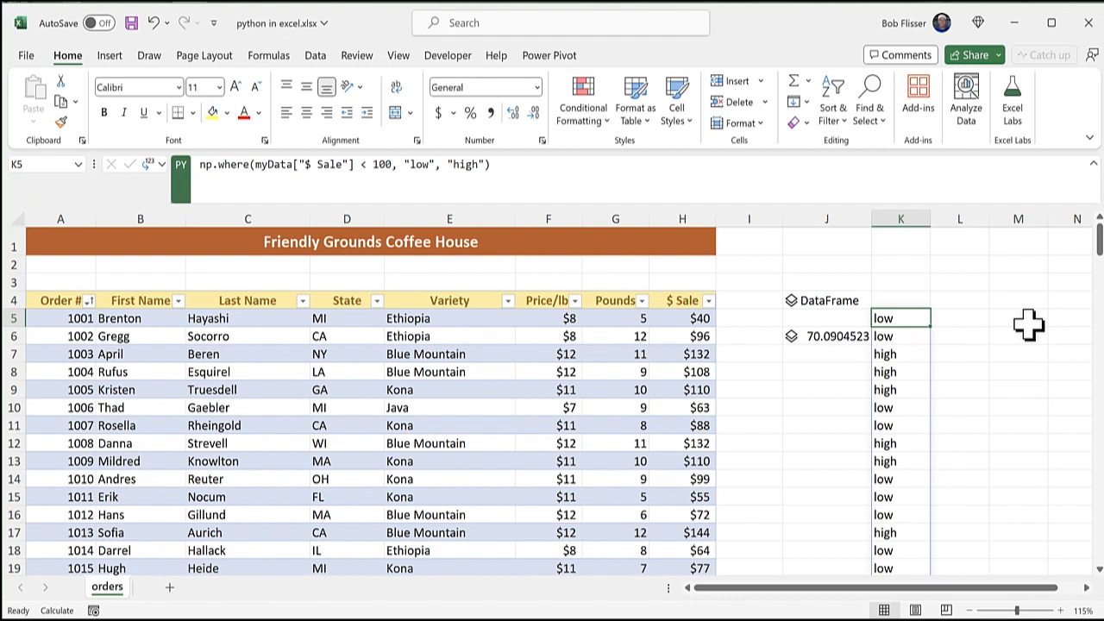
pyautogui.moveTo(684, 353)
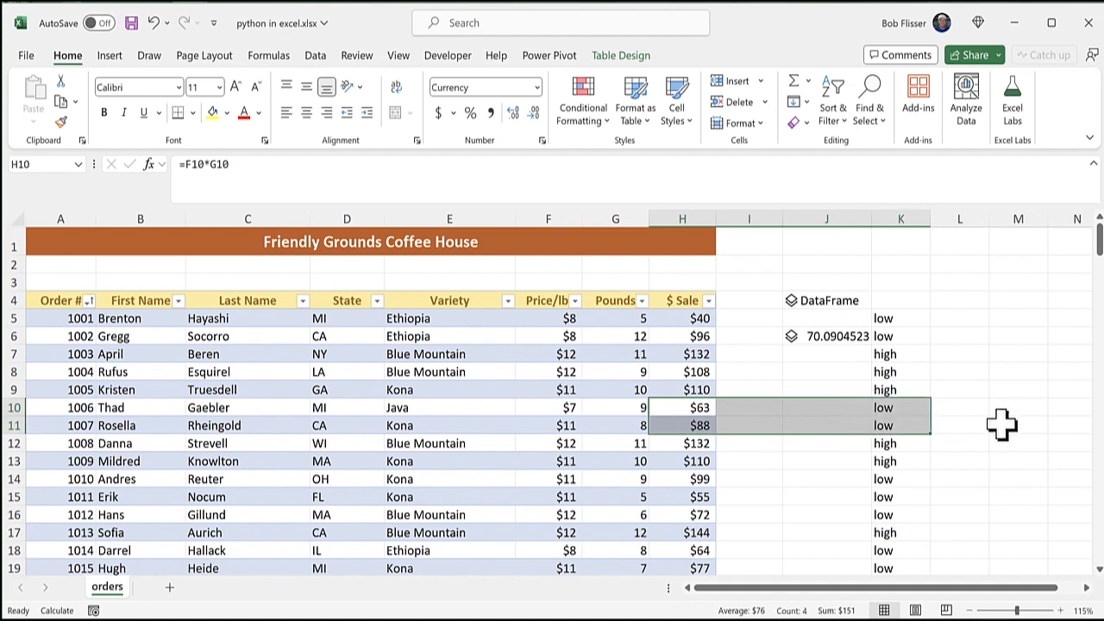
pyautogui.click(901, 318)
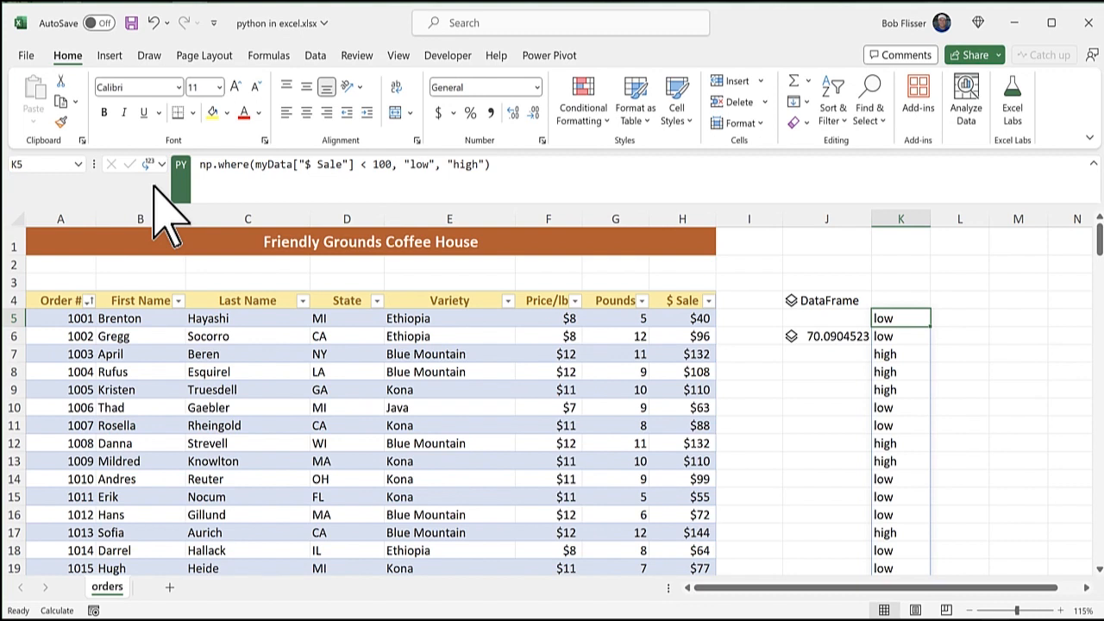
pyautogui.moveTo(956, 339)
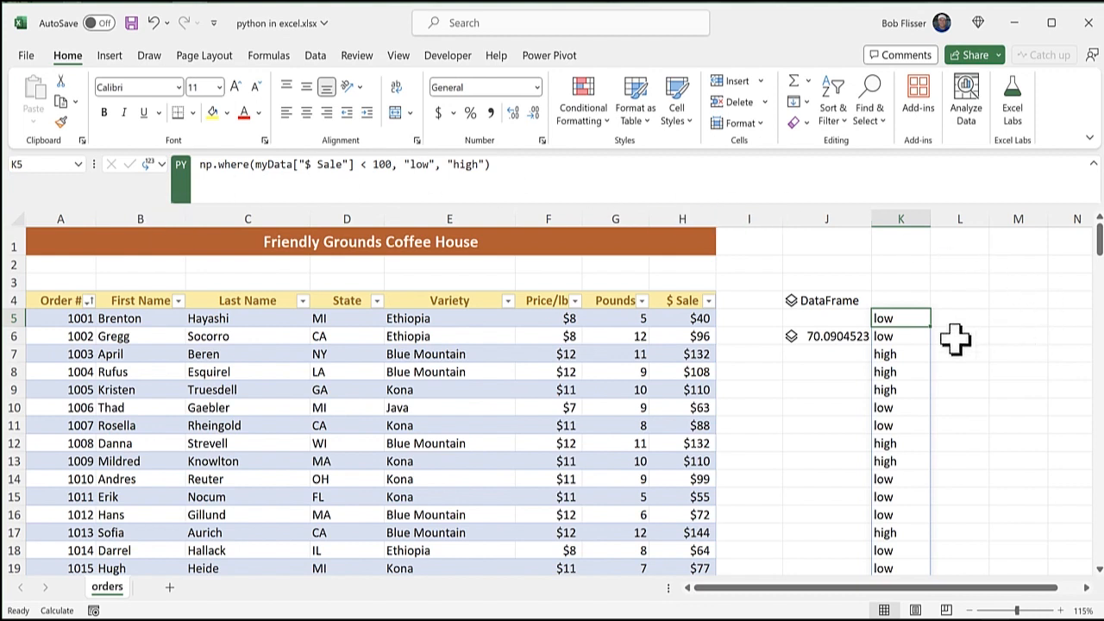
# In L5, write Python code myData.groupby("State")["$ Sale"].sum() for per-state totals.
pyautogui.click(959, 318)
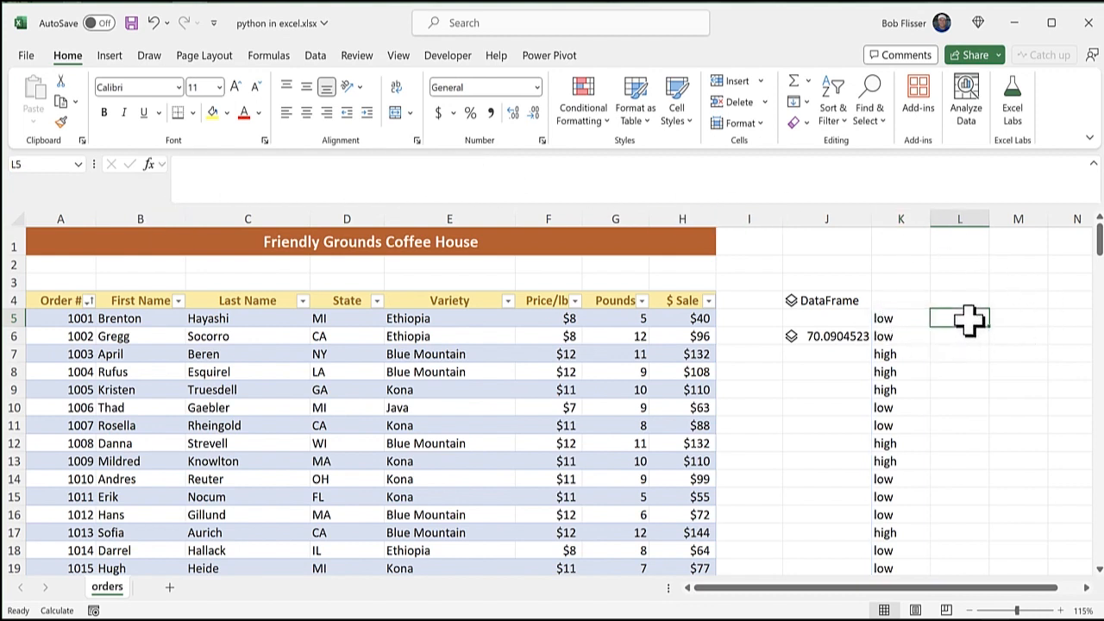
pyautogui.moveTo(922, 249)
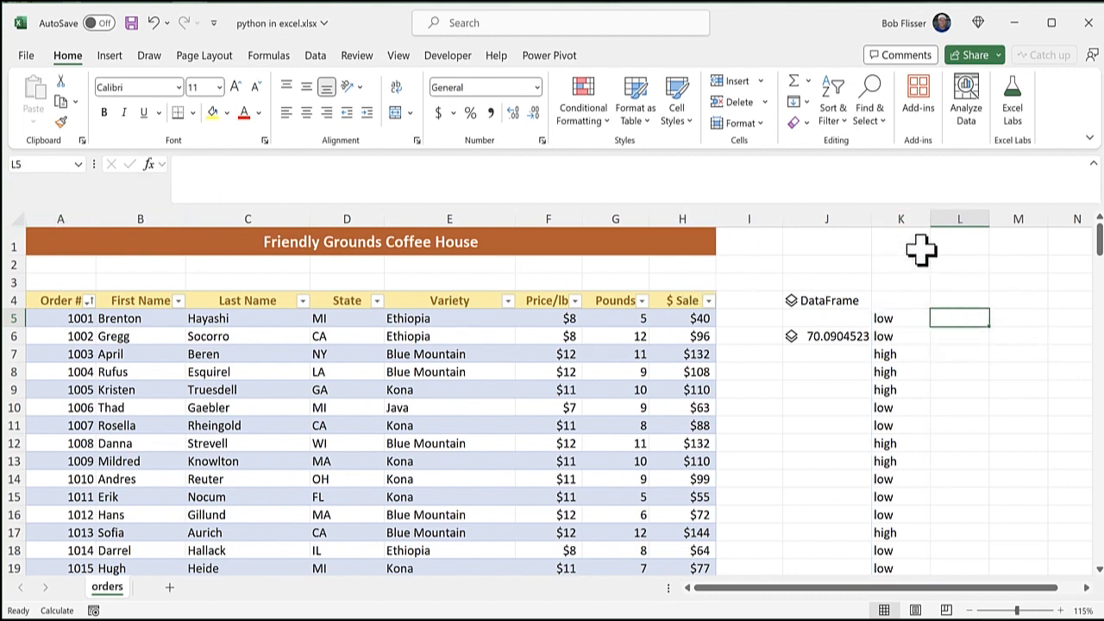
pyautogui.moveTo(918, 241)
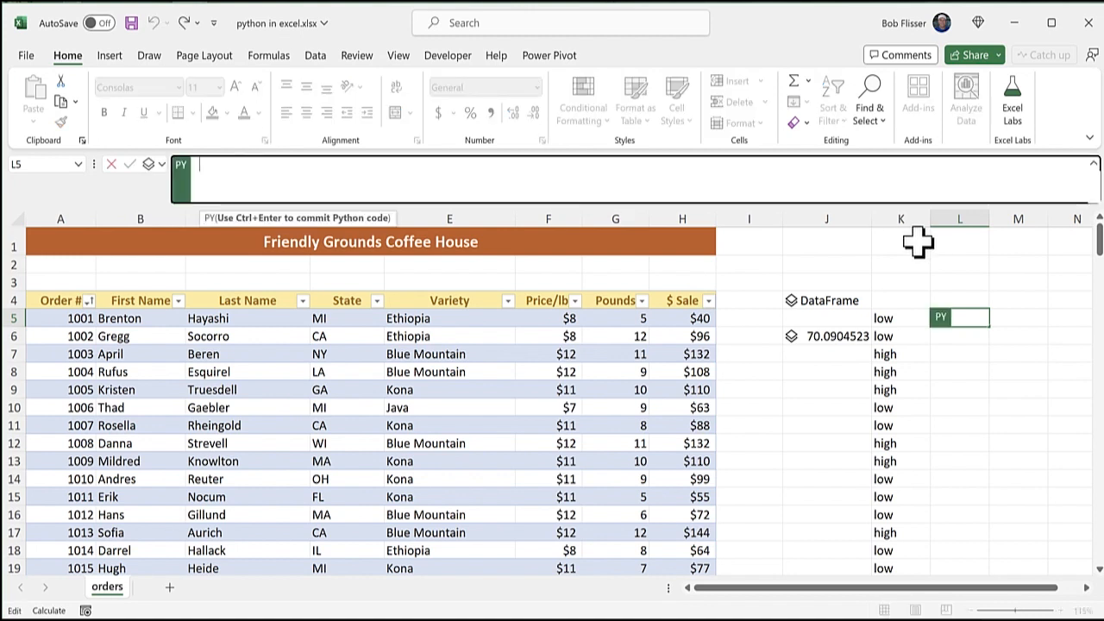
pyautogui.write('myData.groupby("State")["$ Sale"].sum()')
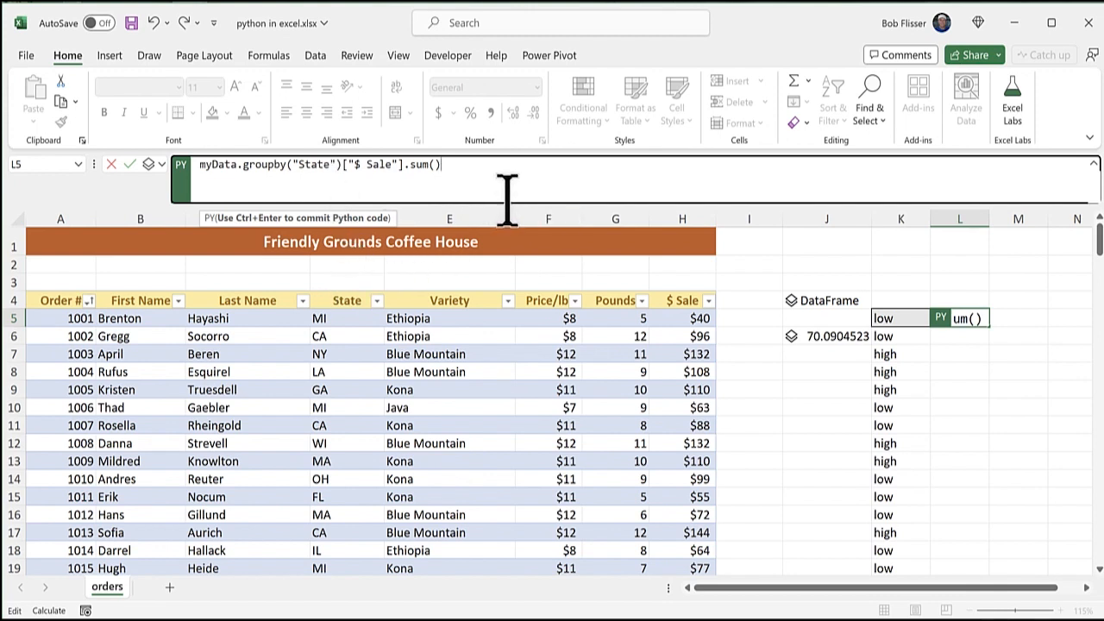
pyautogui.moveTo(690, 302)
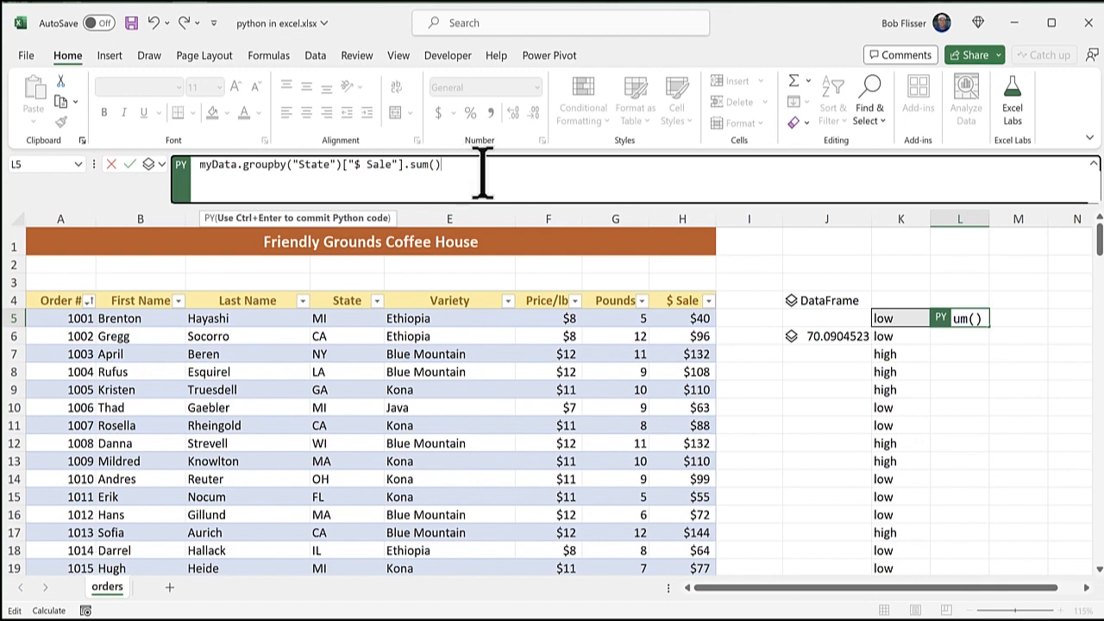
pyautogui.moveTo(536, 169)
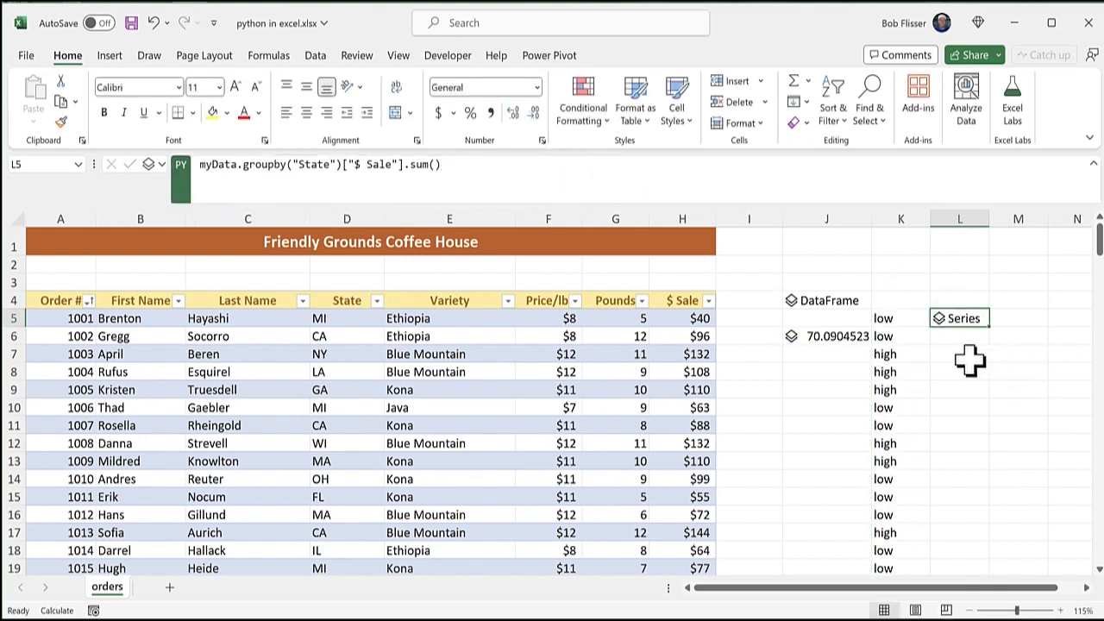
pyautogui.moveTo(970, 341)
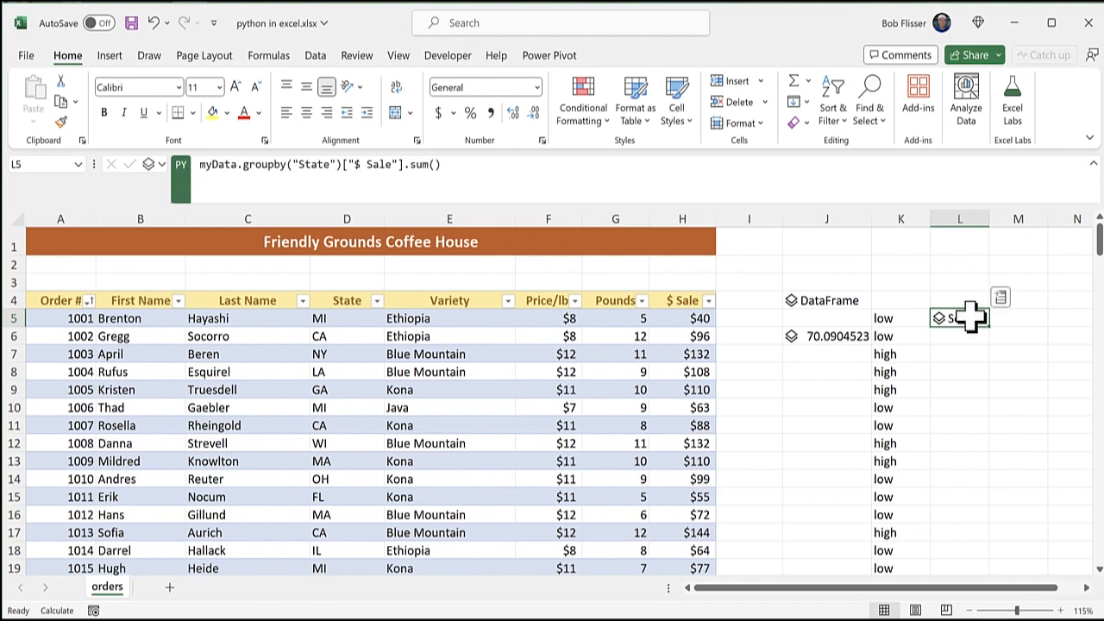
# Preview the per-state Series, then return it as Excel values (AK 35, AZ 72, CA 3258...).
pyautogui.click(947, 318)
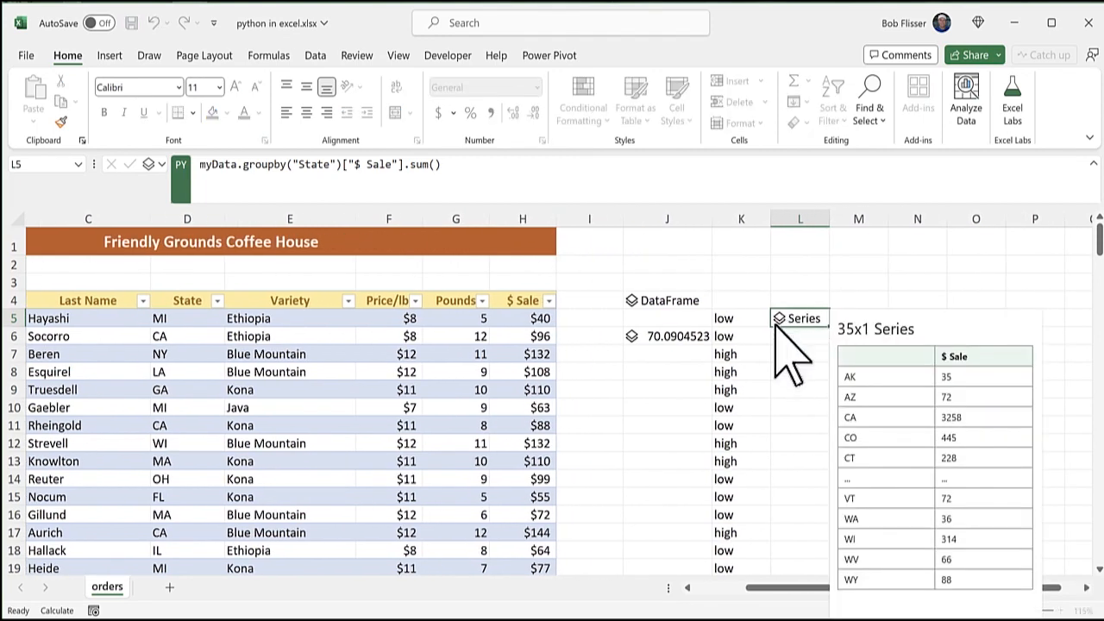
pyautogui.moveTo(863, 405)
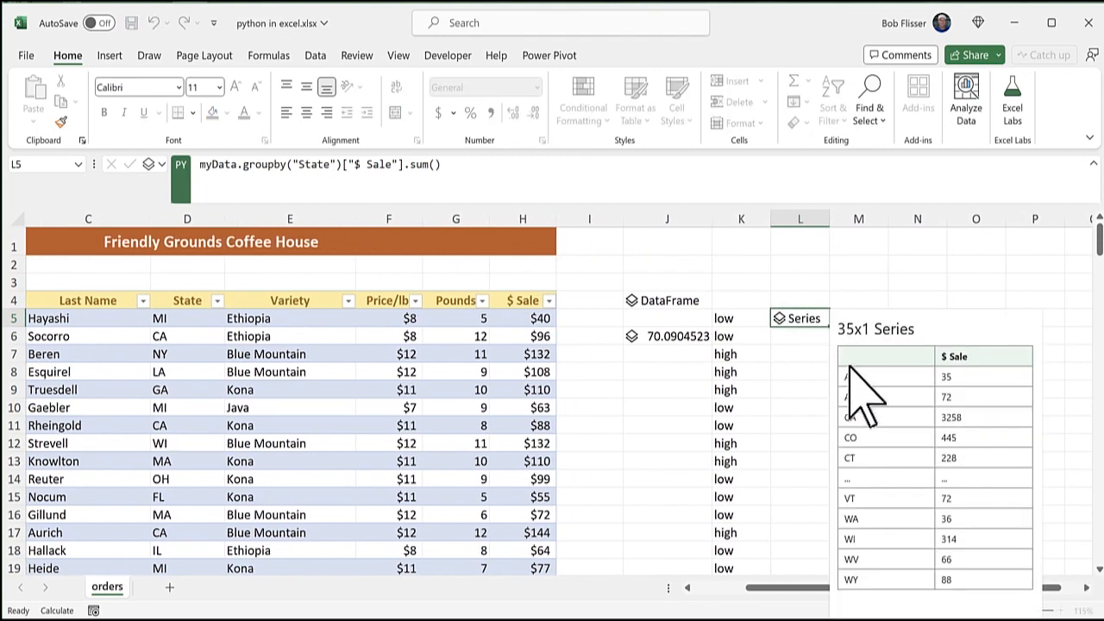
pyautogui.moveTo(785, 363)
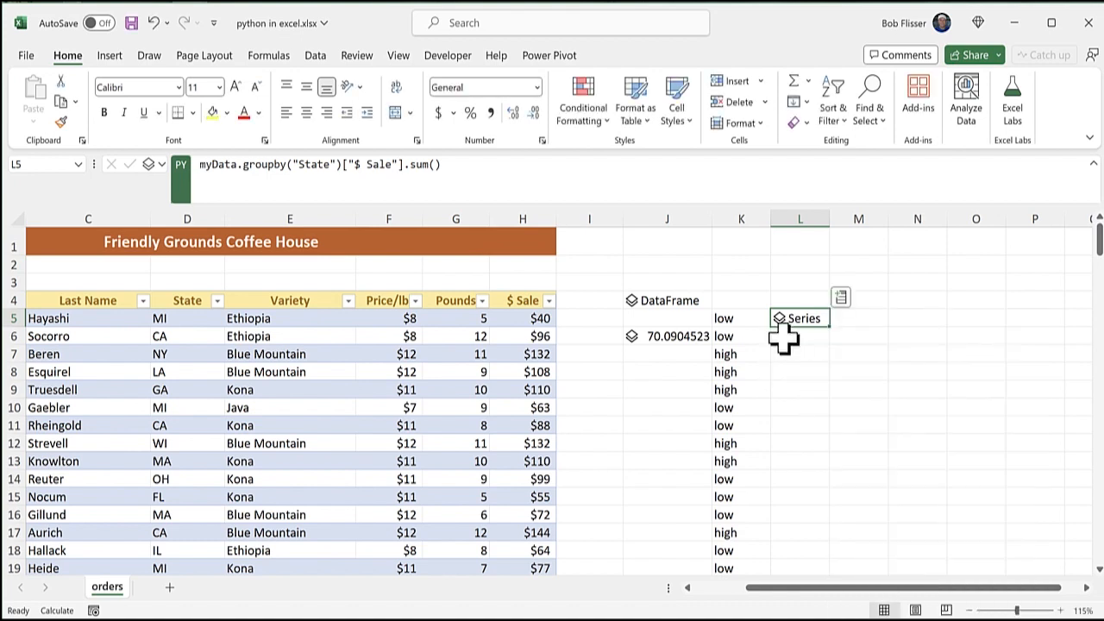
pyautogui.moveTo(815, 323)
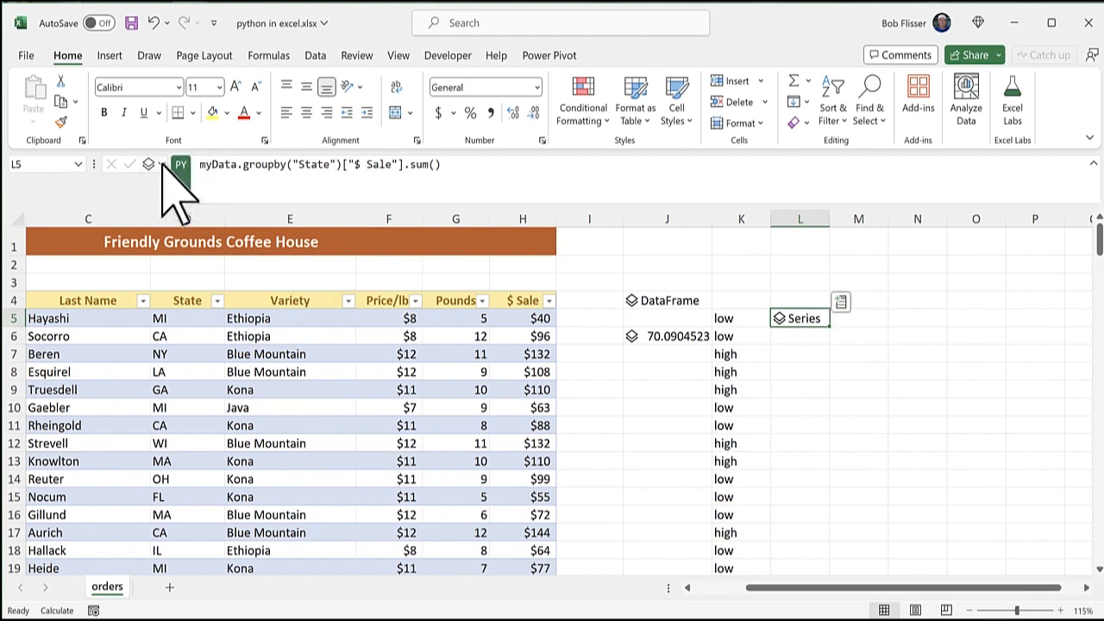
pyautogui.click(149, 163)
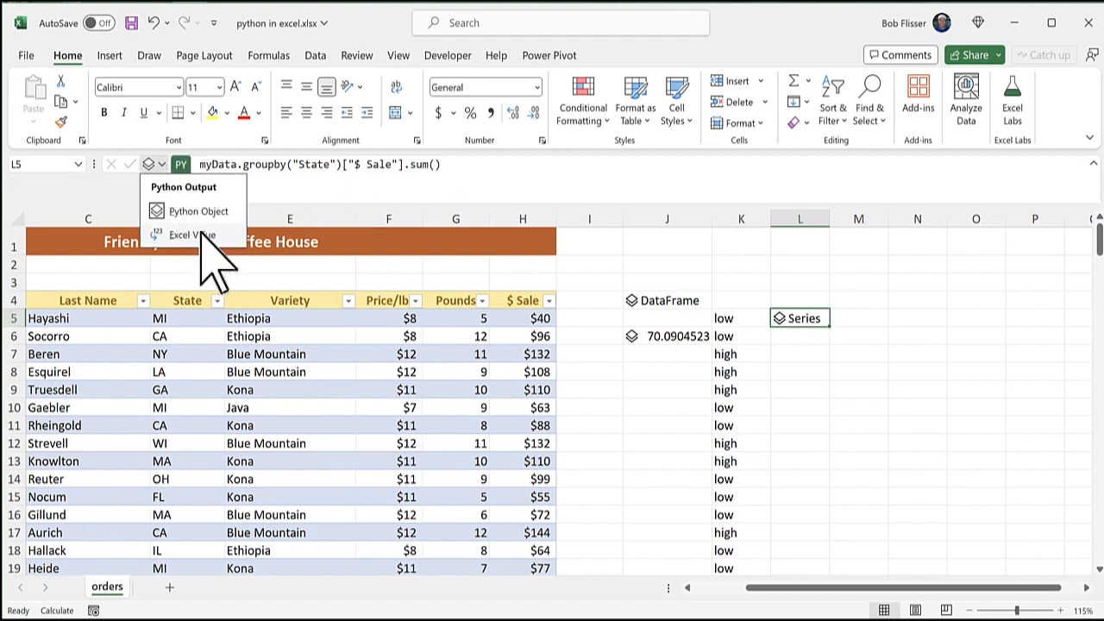
pyautogui.click(192, 234)
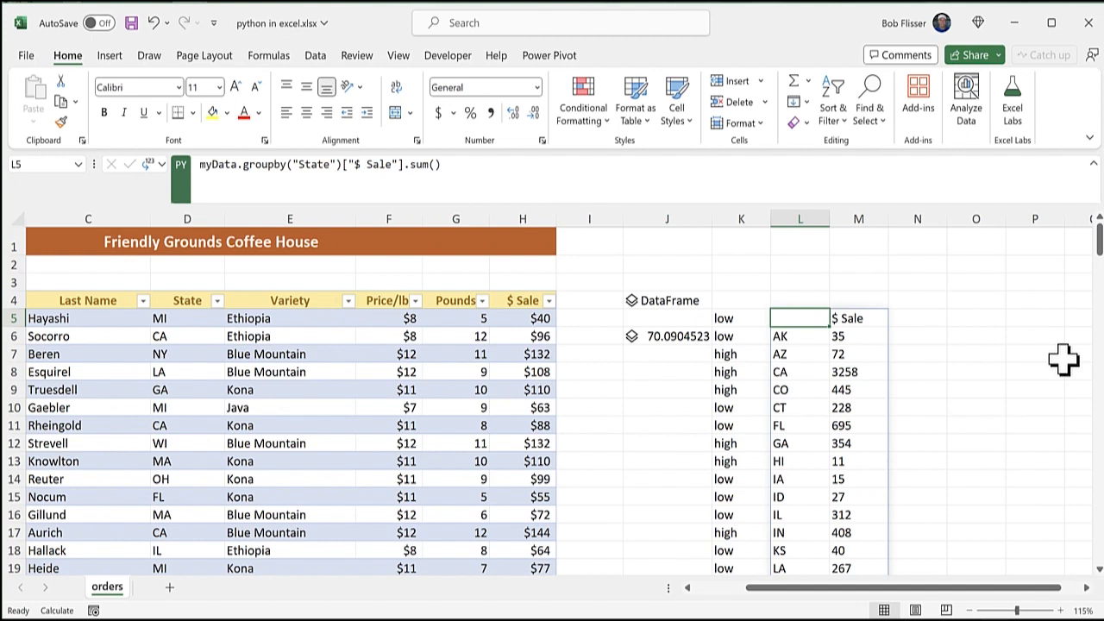
pyautogui.moveTo(909, 335)
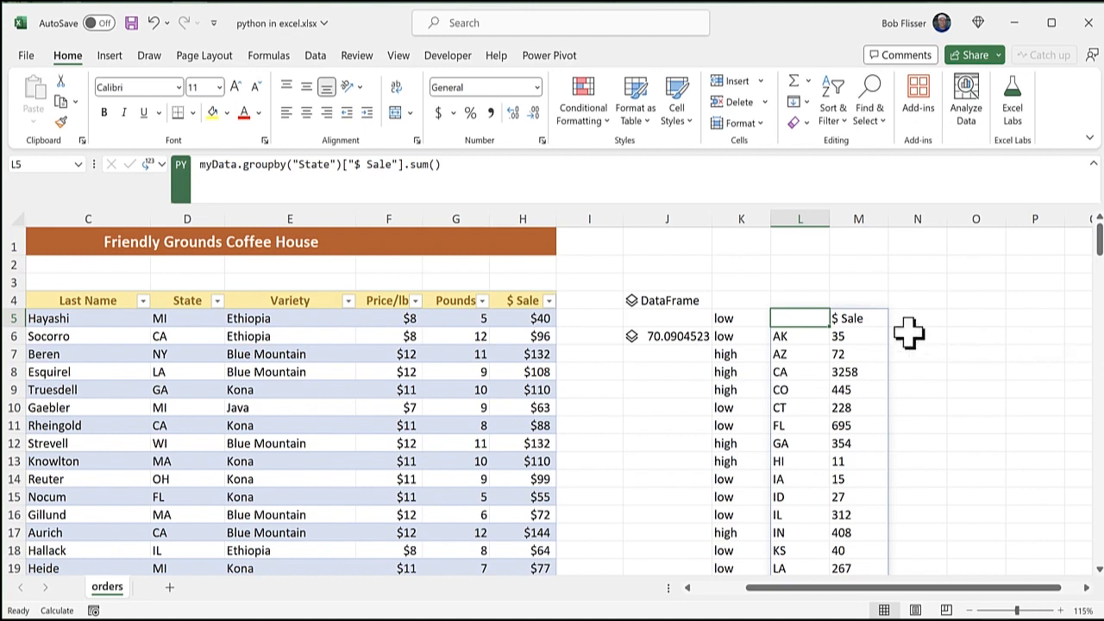
pyautogui.moveTo(748, 397)
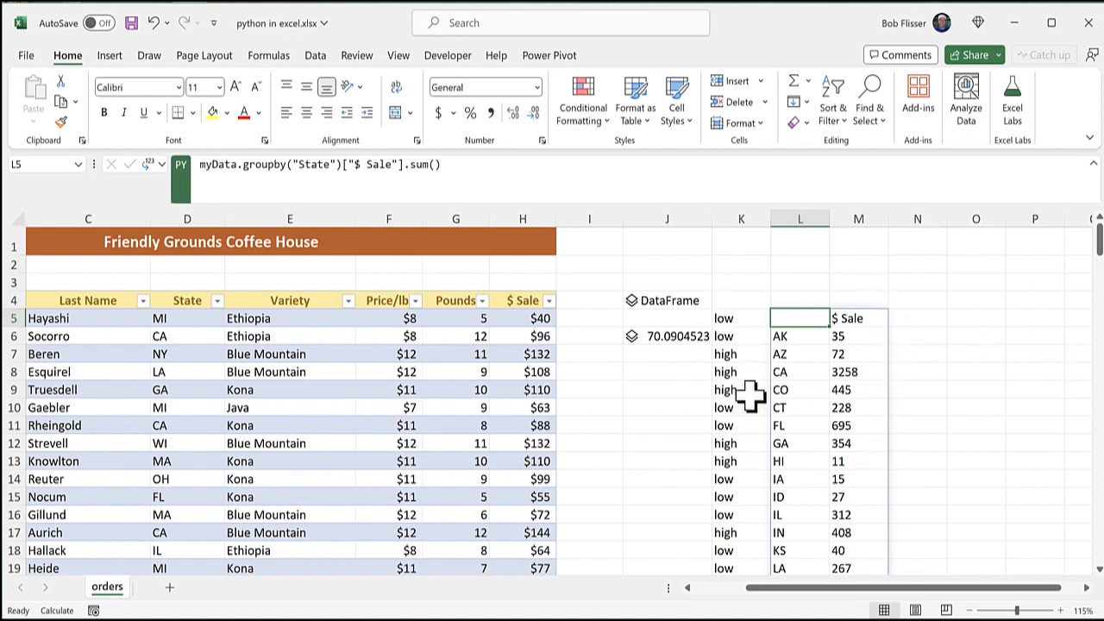
pyautogui.moveTo(986, 372)
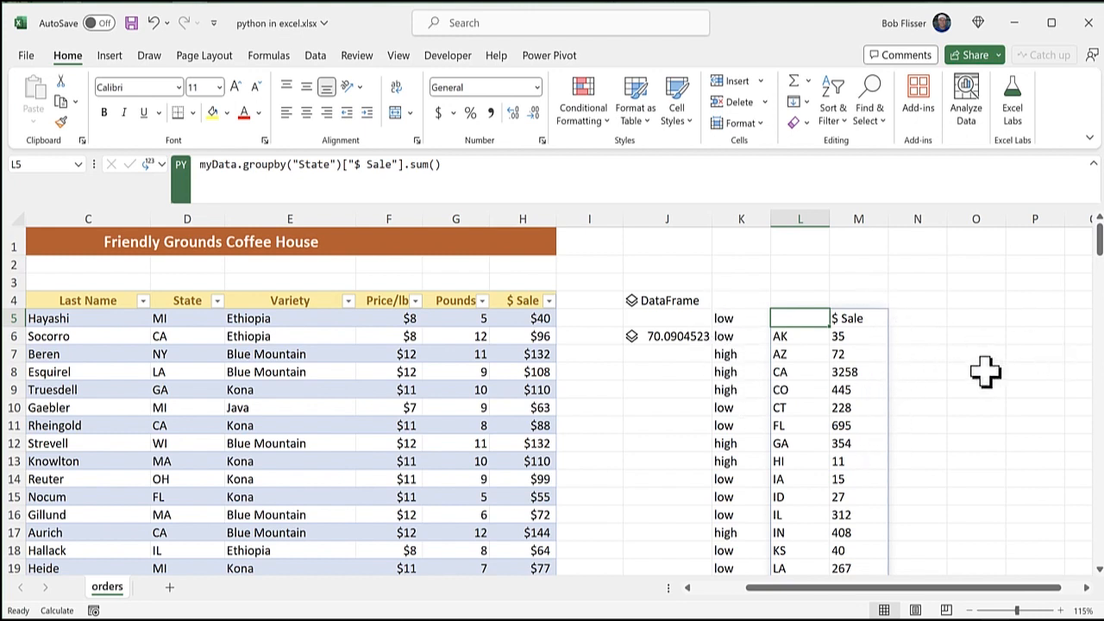